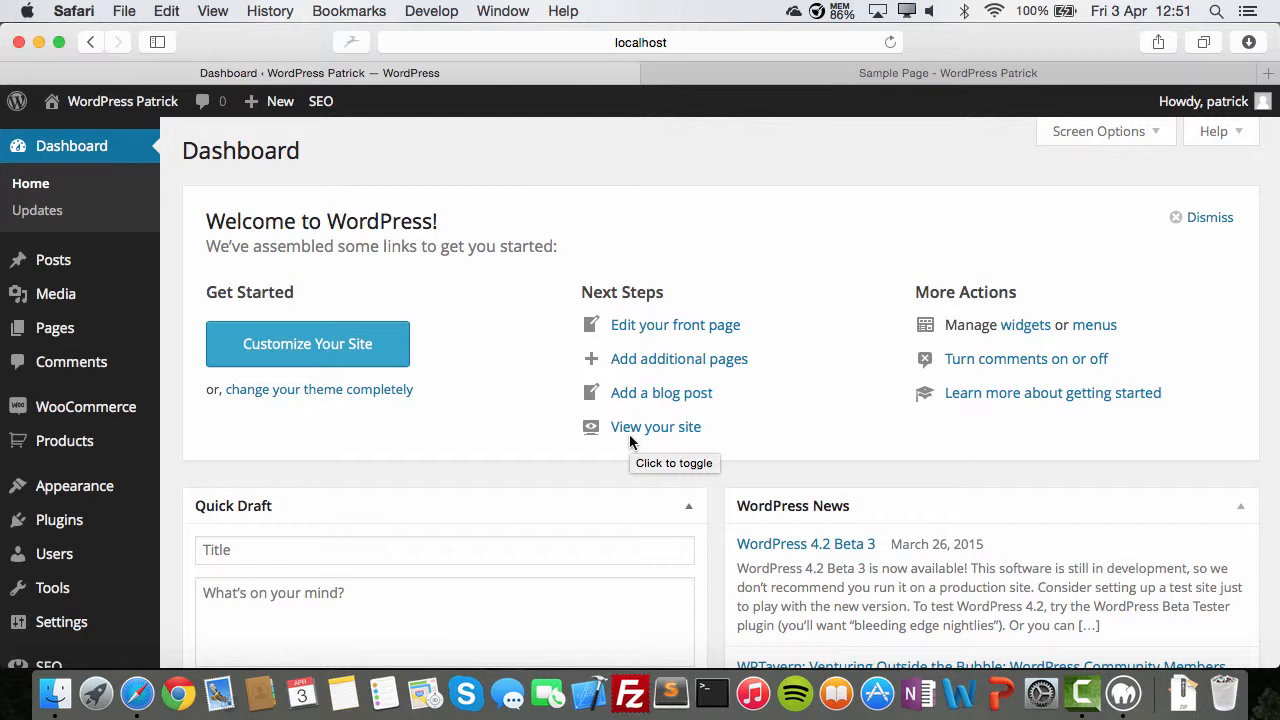
mouse_move(630, 442)
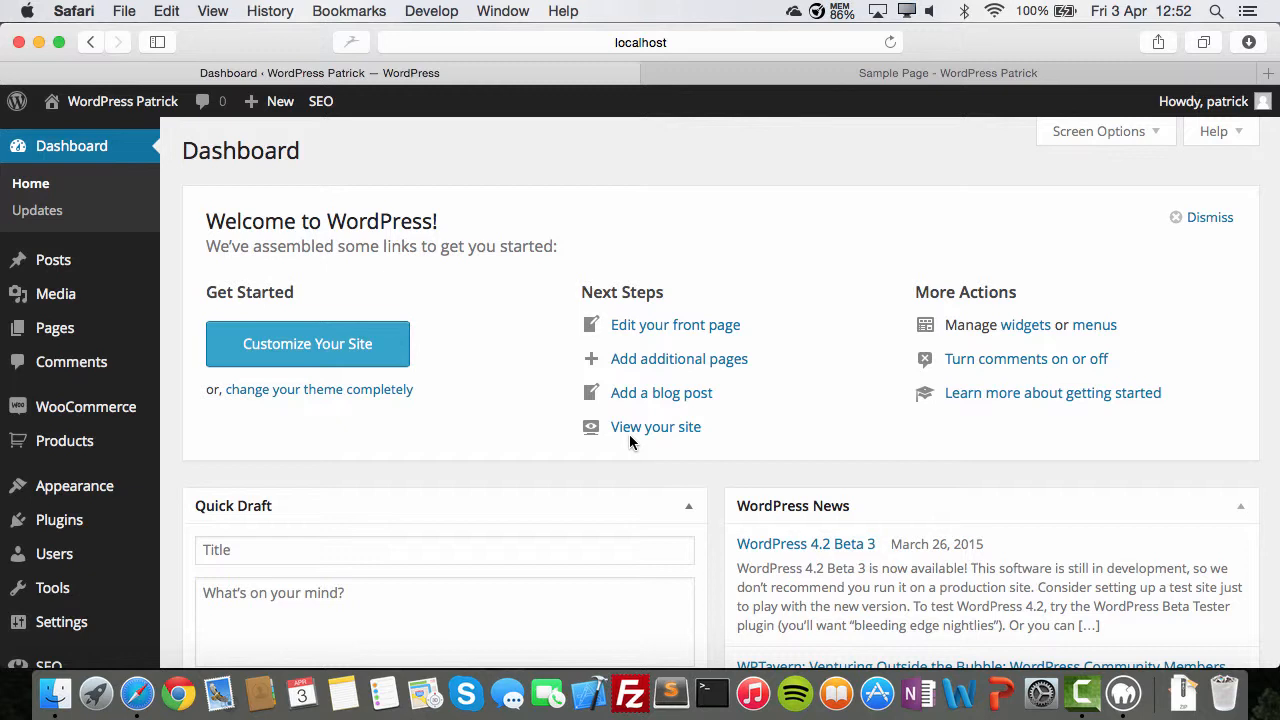
mouse_move(368, 506)
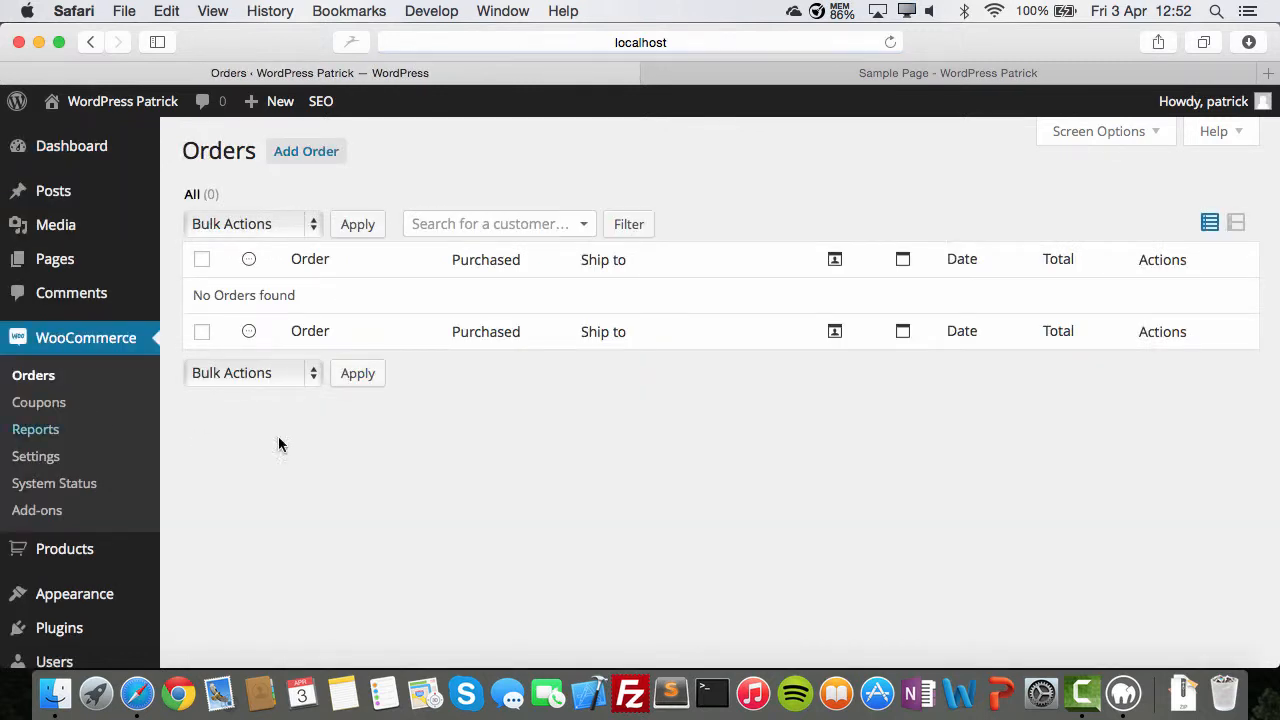
mouse_move(350, 444)
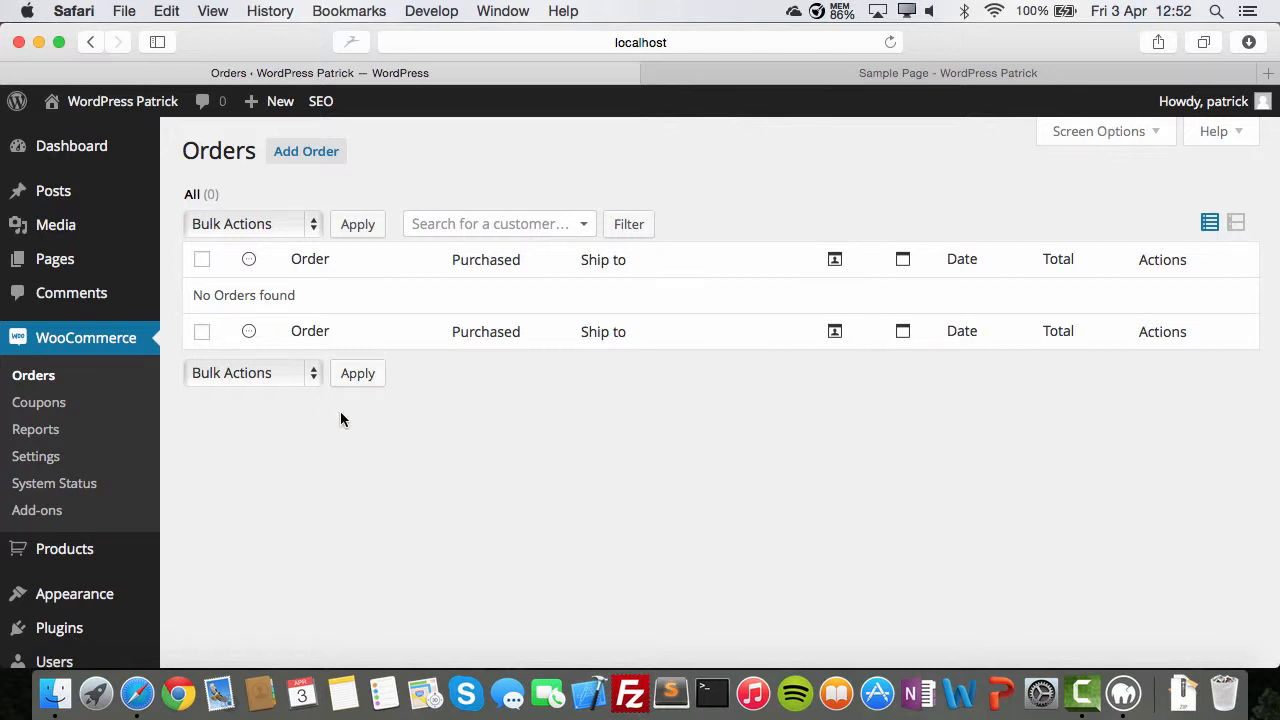
mouse_move(320, 176)
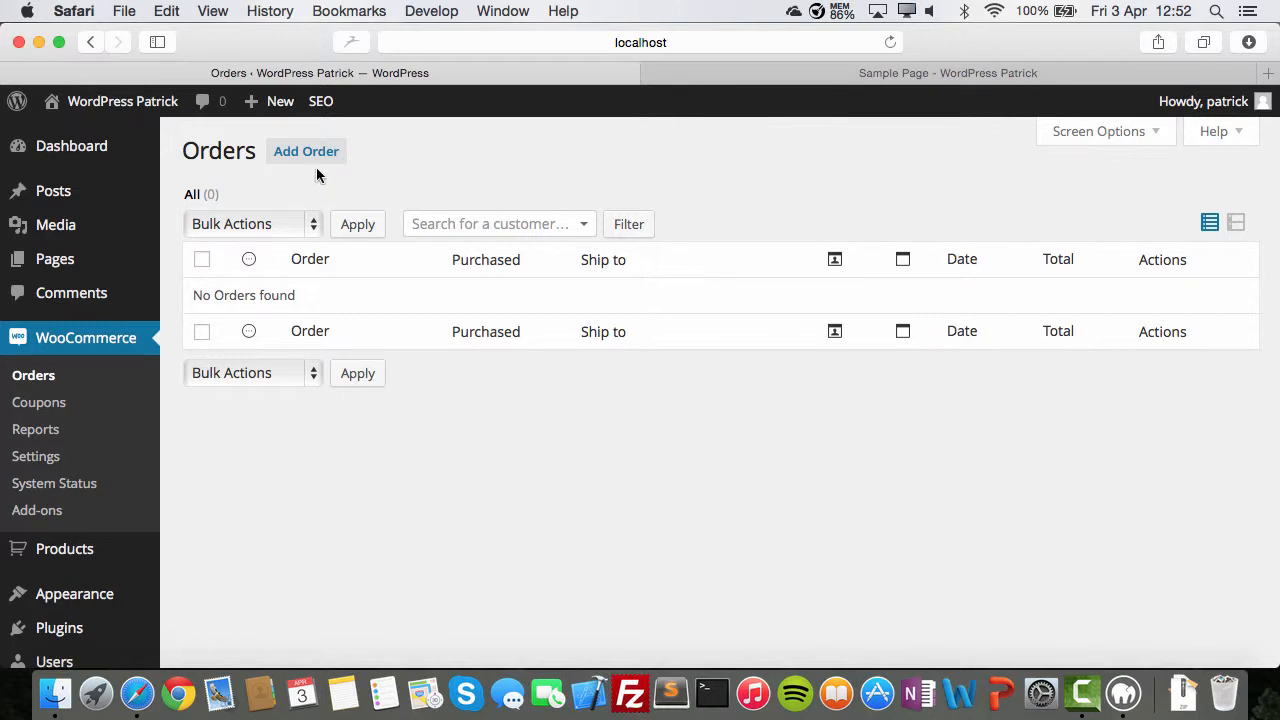
mouse_move(222, 176)
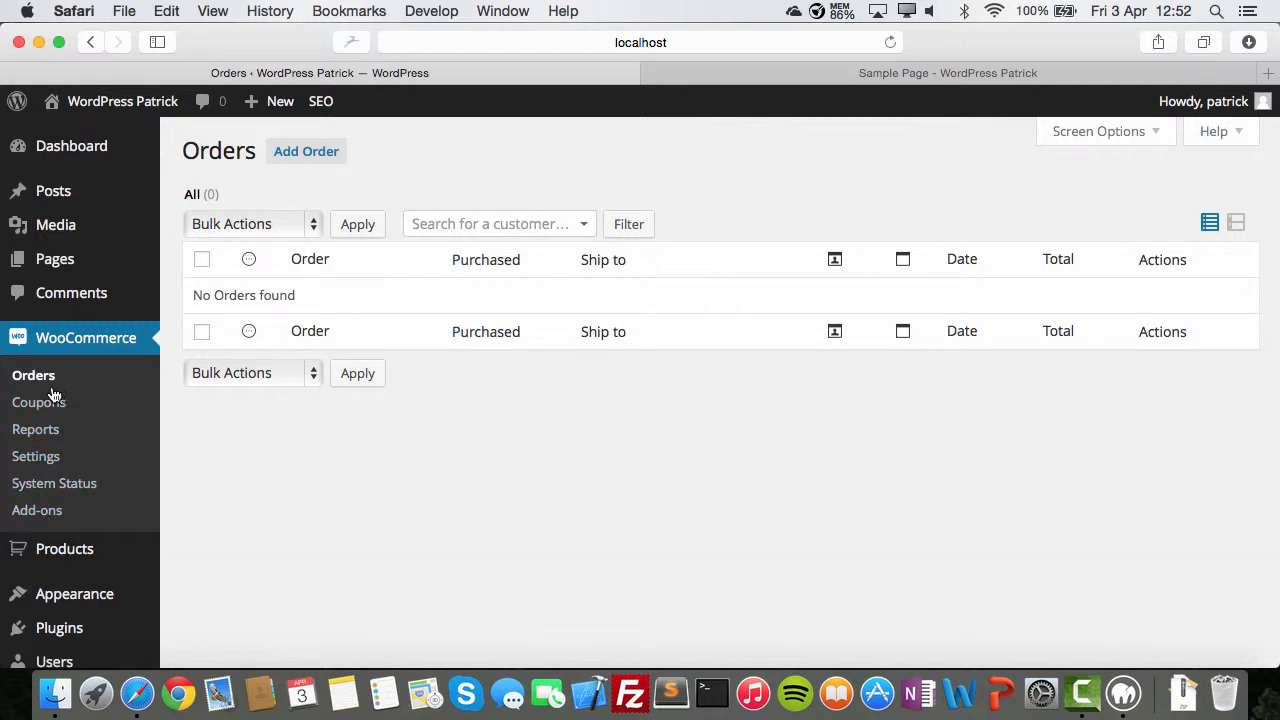
Switch from the Orders list to the WooCommerce Coupons list, still empty
left_click(40, 402)
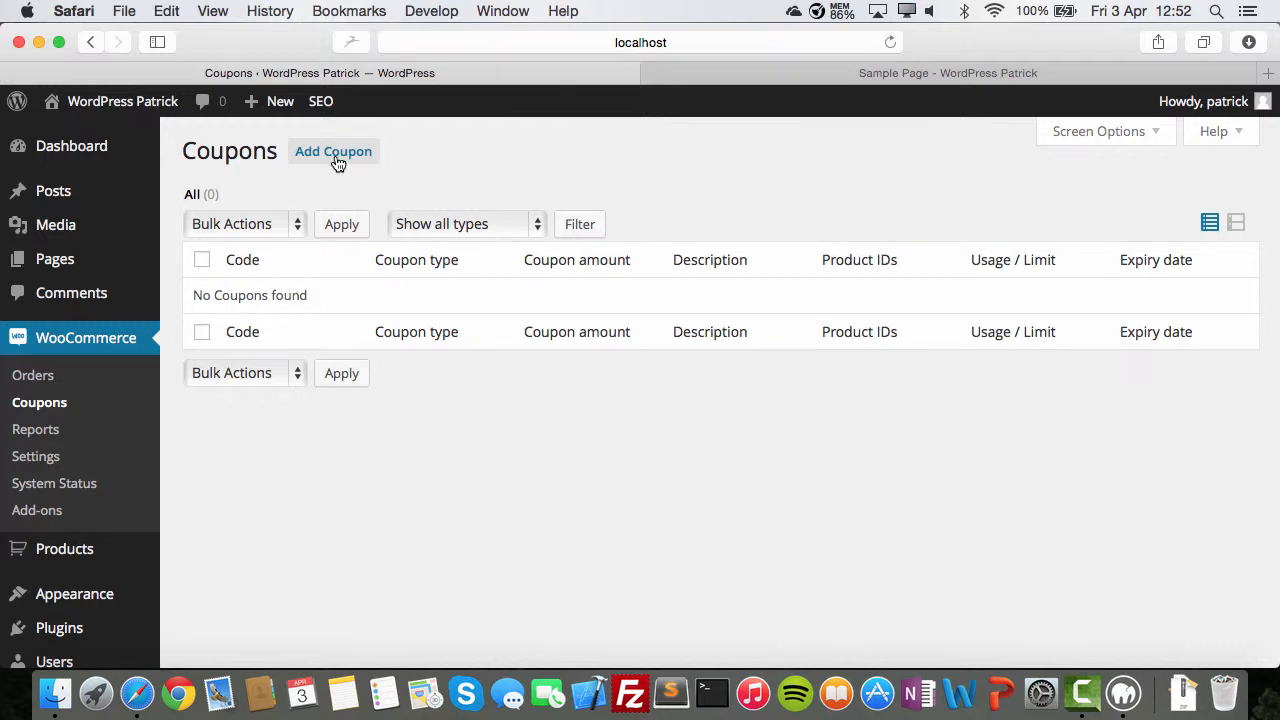
mouse_move(36, 428)
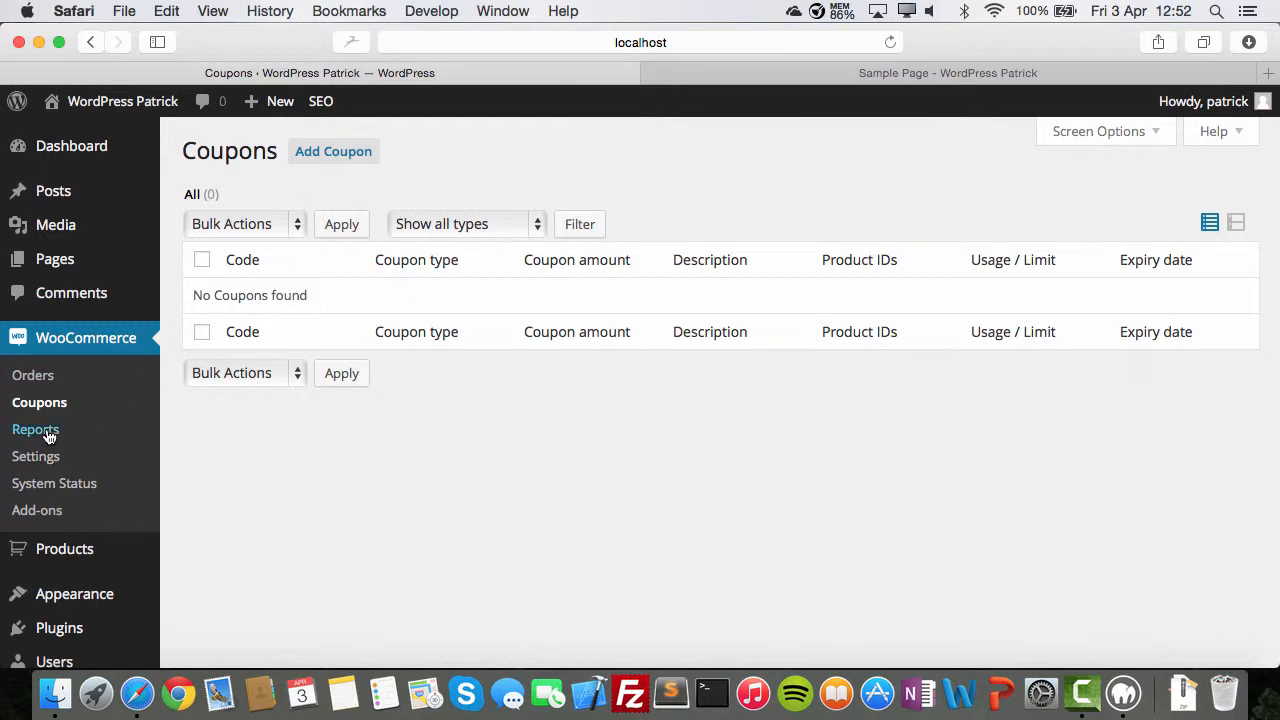
Browse the WooCommerce Reports: Customers, then Stock with out-of-stock and most-stocked views
left_click(36, 428)
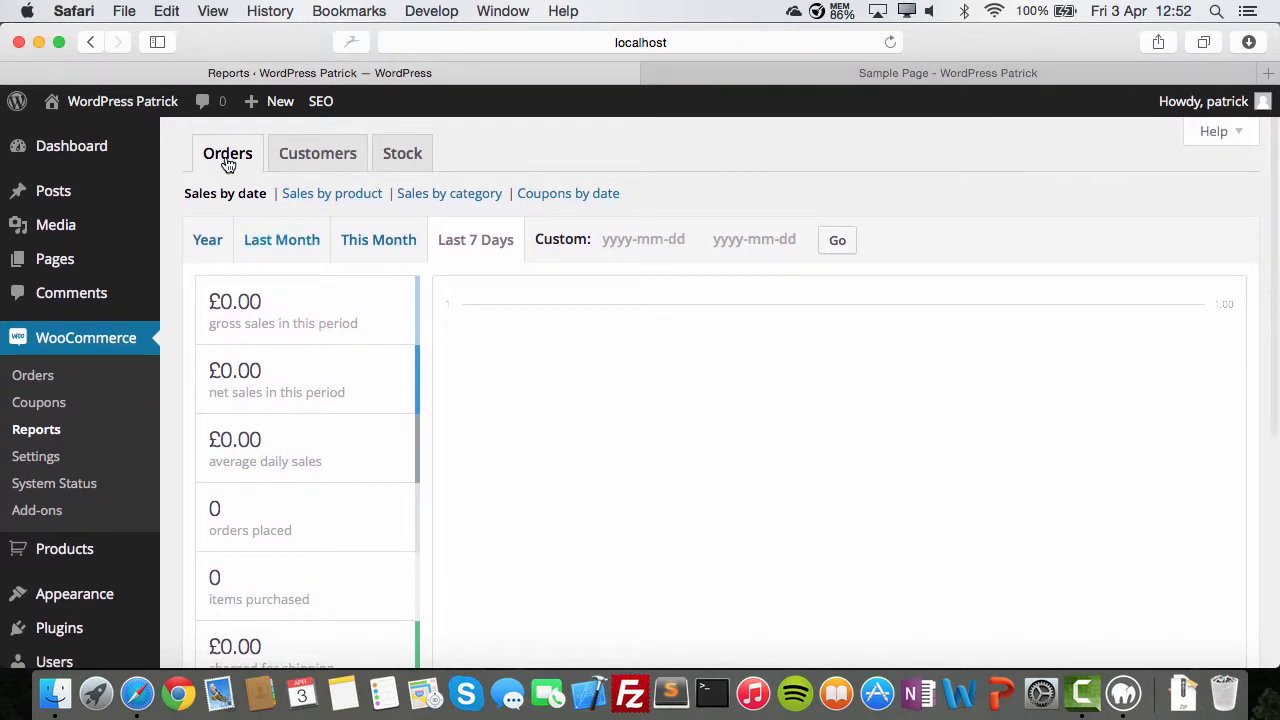
left_click(316, 152)
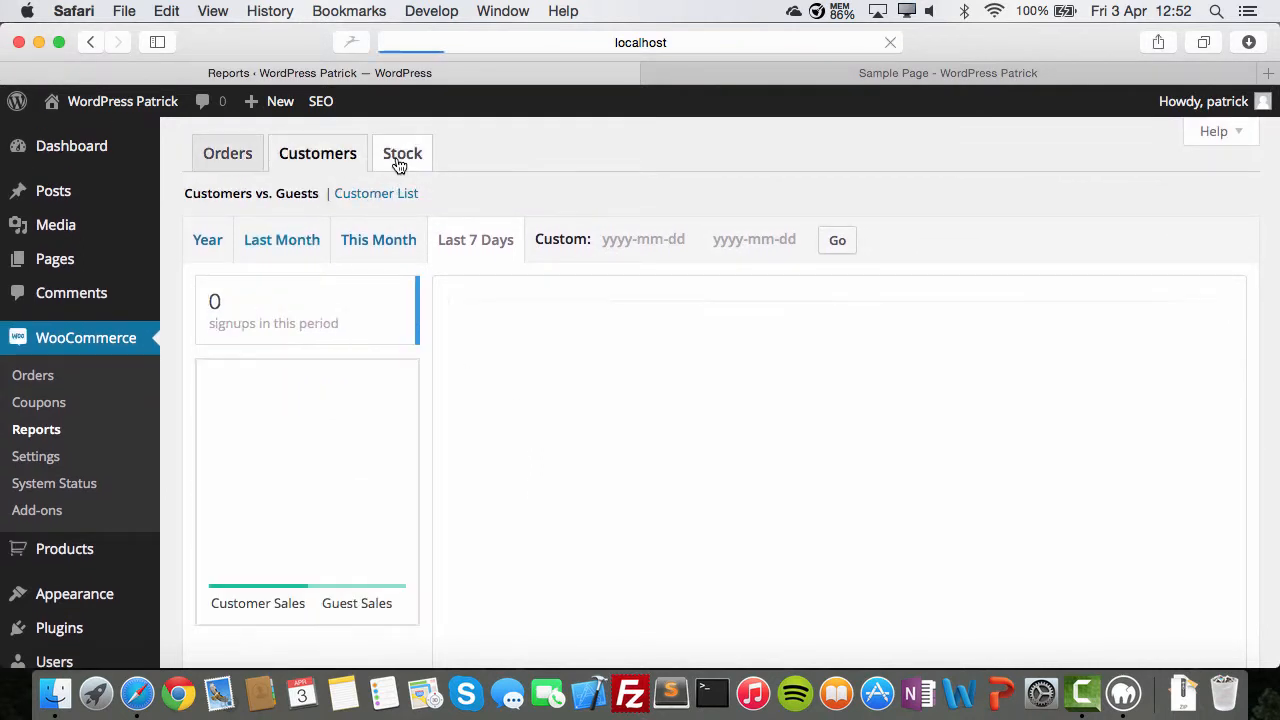
left_click(402, 152)
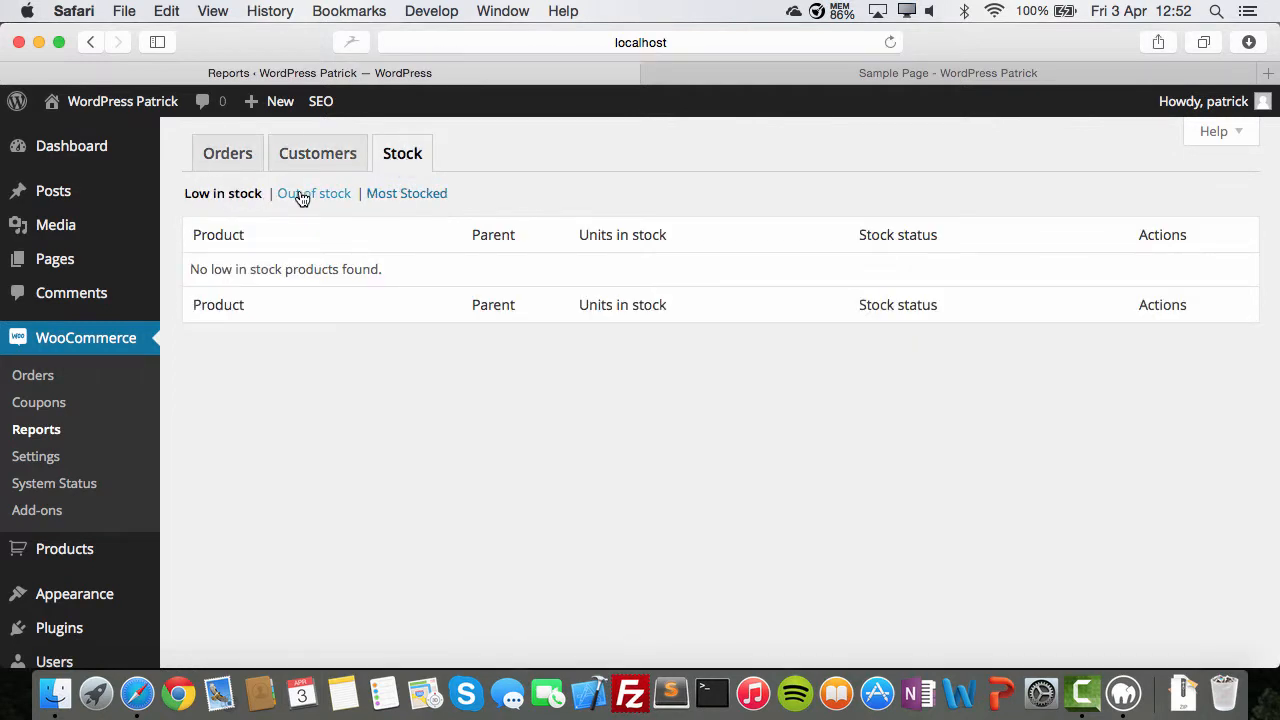
left_click(312, 192)
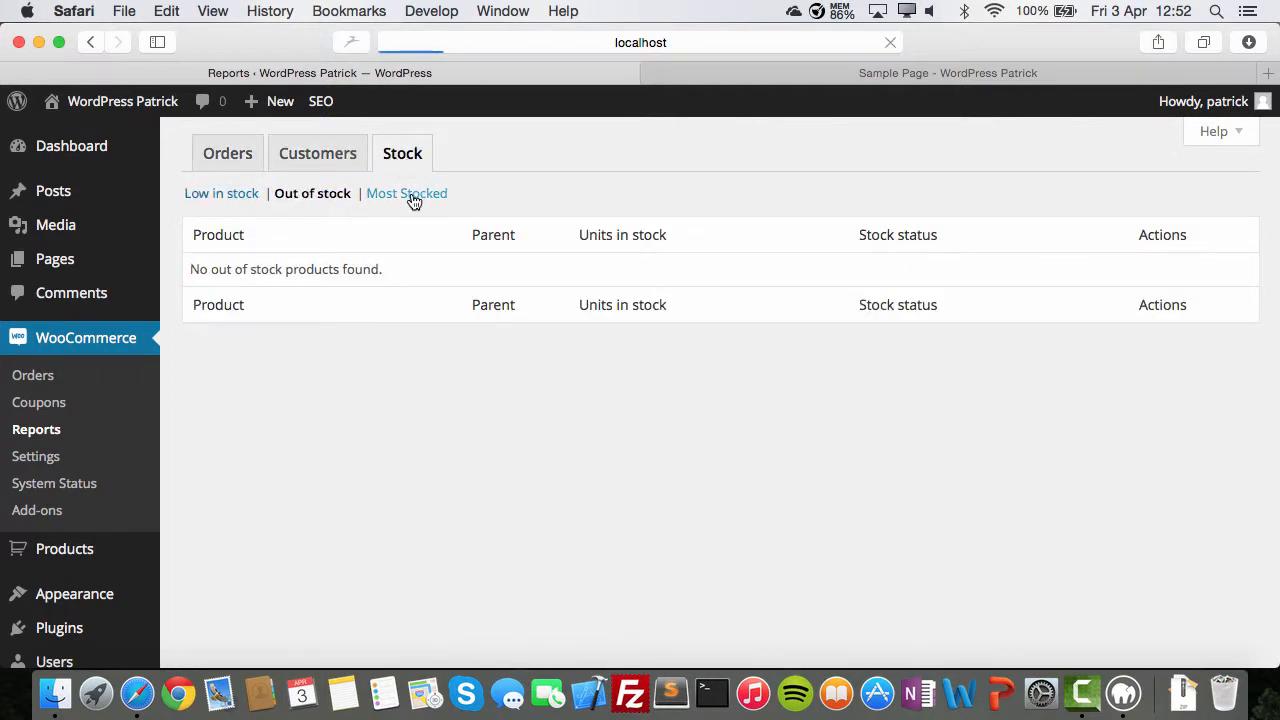
left_click(406, 192)
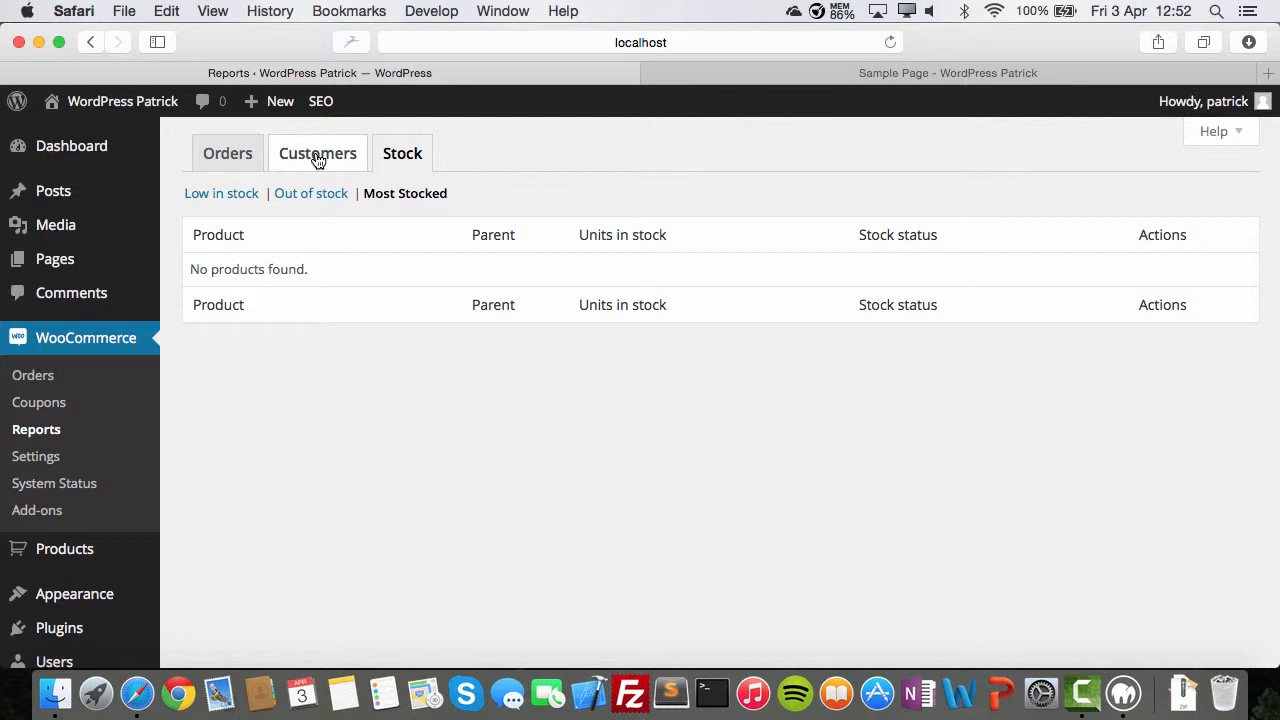
Show the Orders sales-by-date report for Last Month, all figures £0.00
left_click(228, 152)
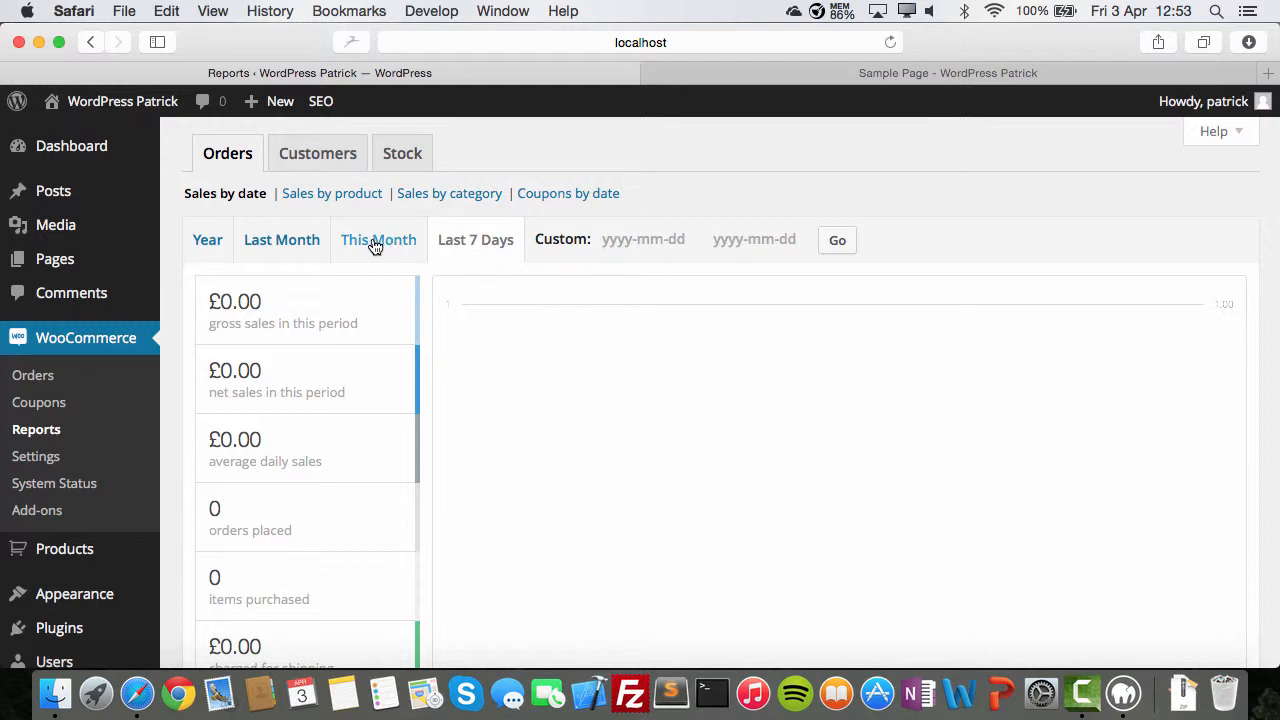
left_click(378, 240)
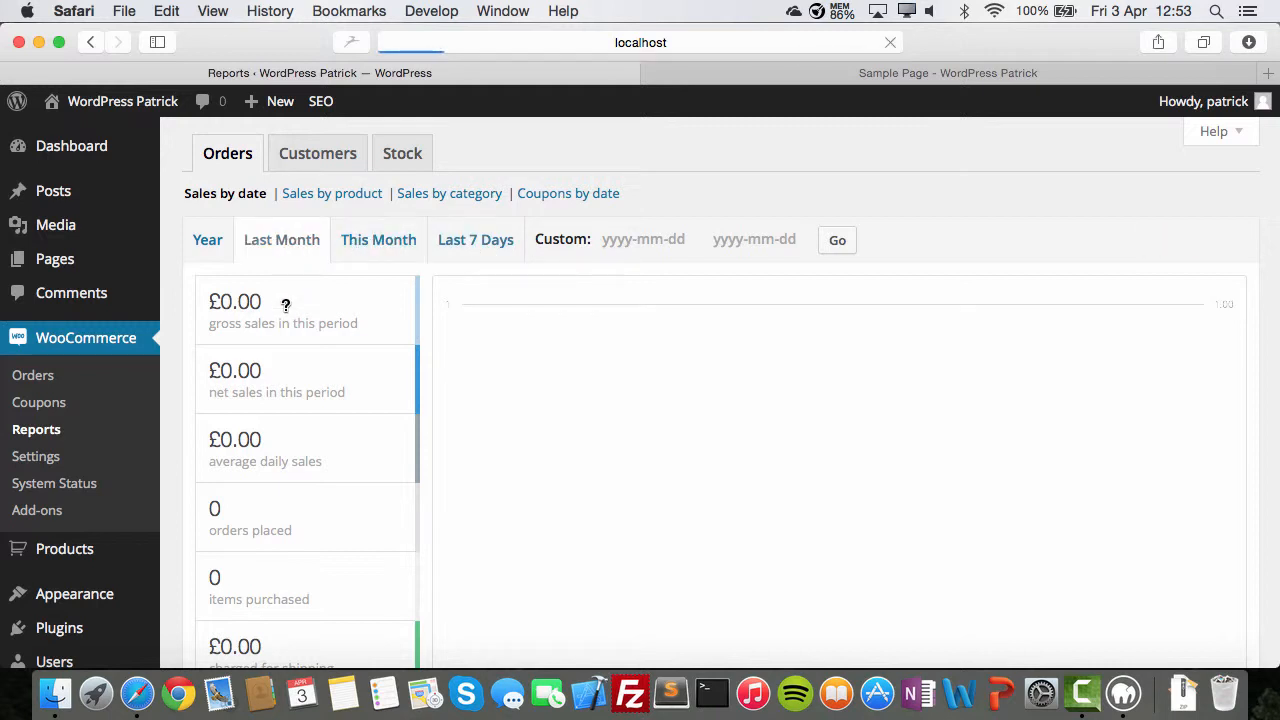
scroll("down", 3)
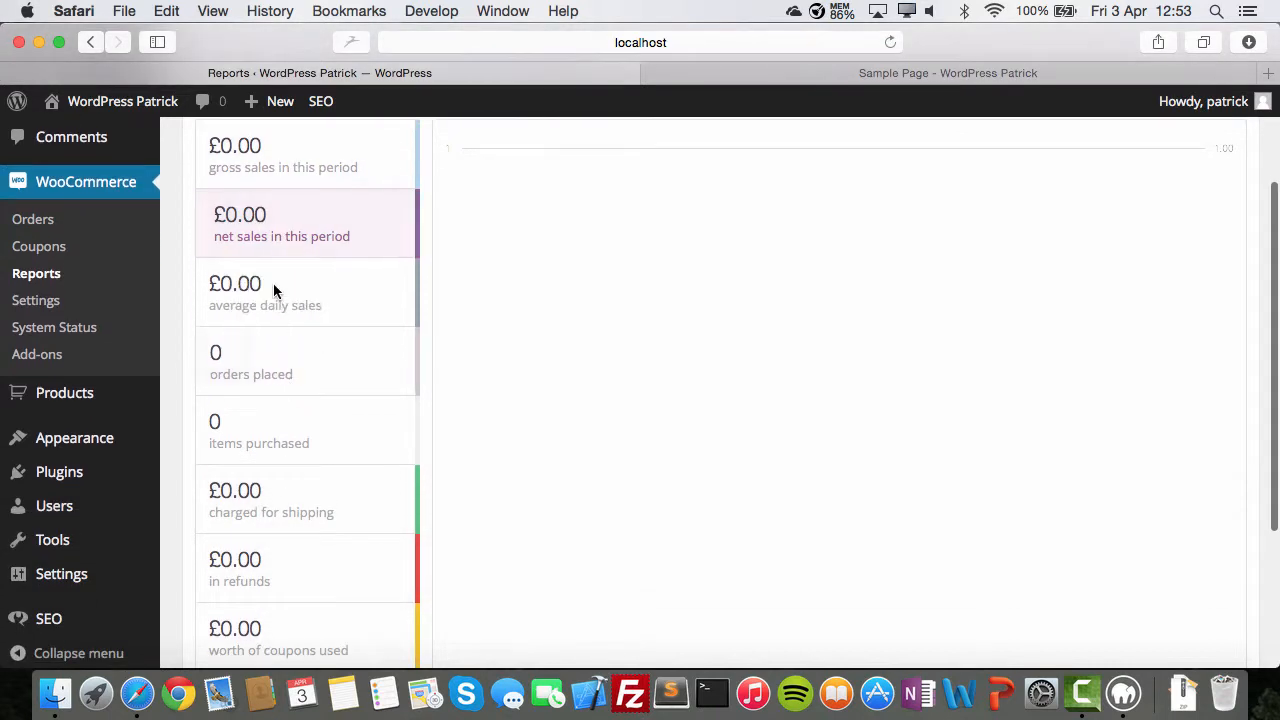
scroll("down", 3)
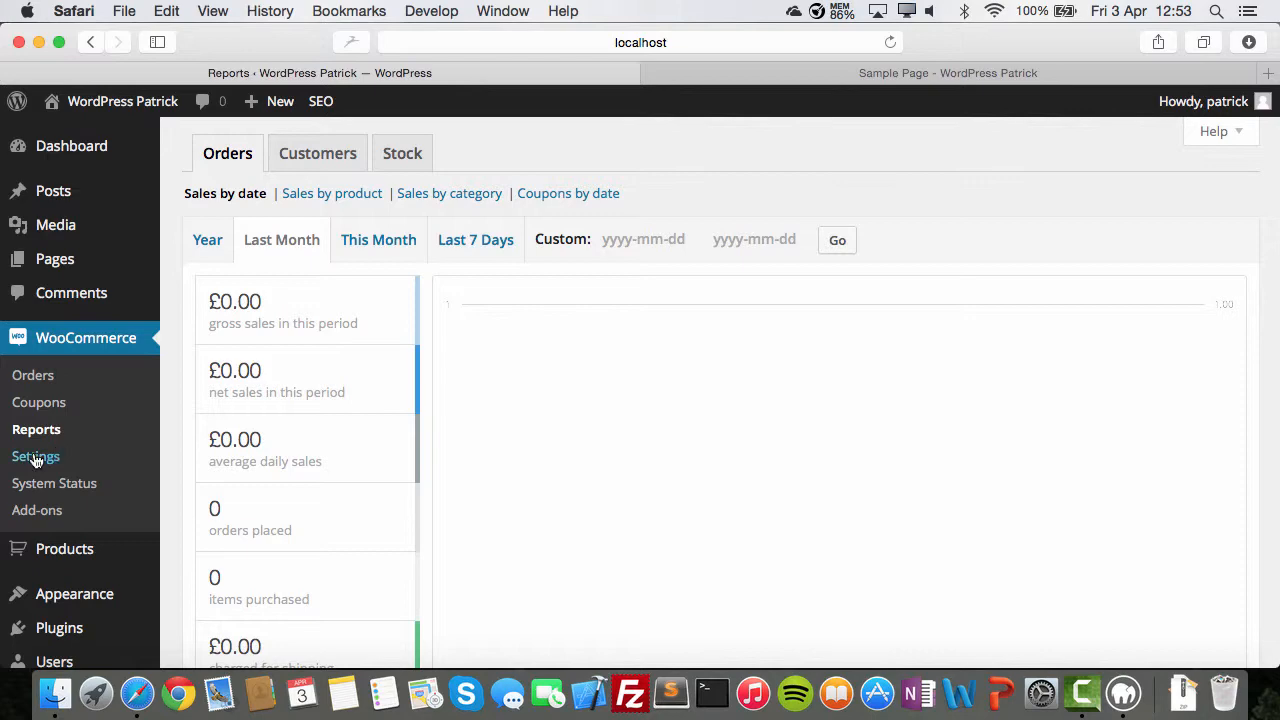
Visit the WooCommerce General settings, then move on to the System Status report
left_click(36, 456)
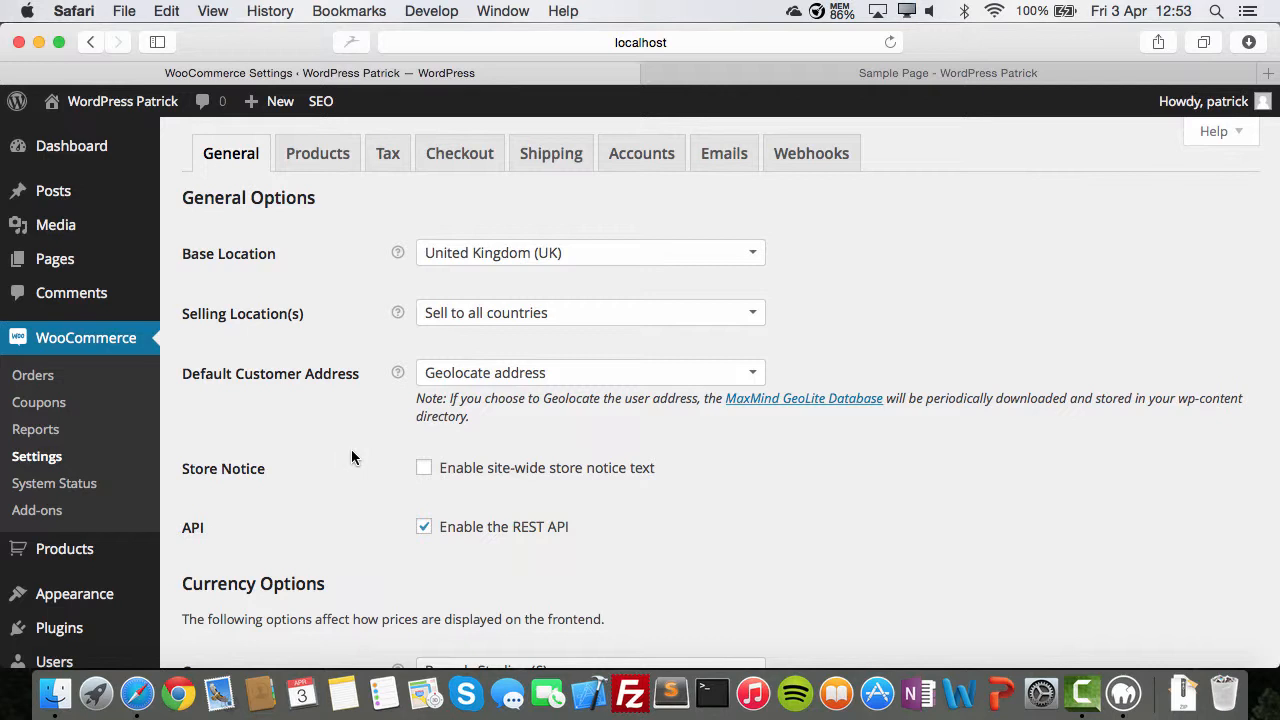
left_click(56, 482)
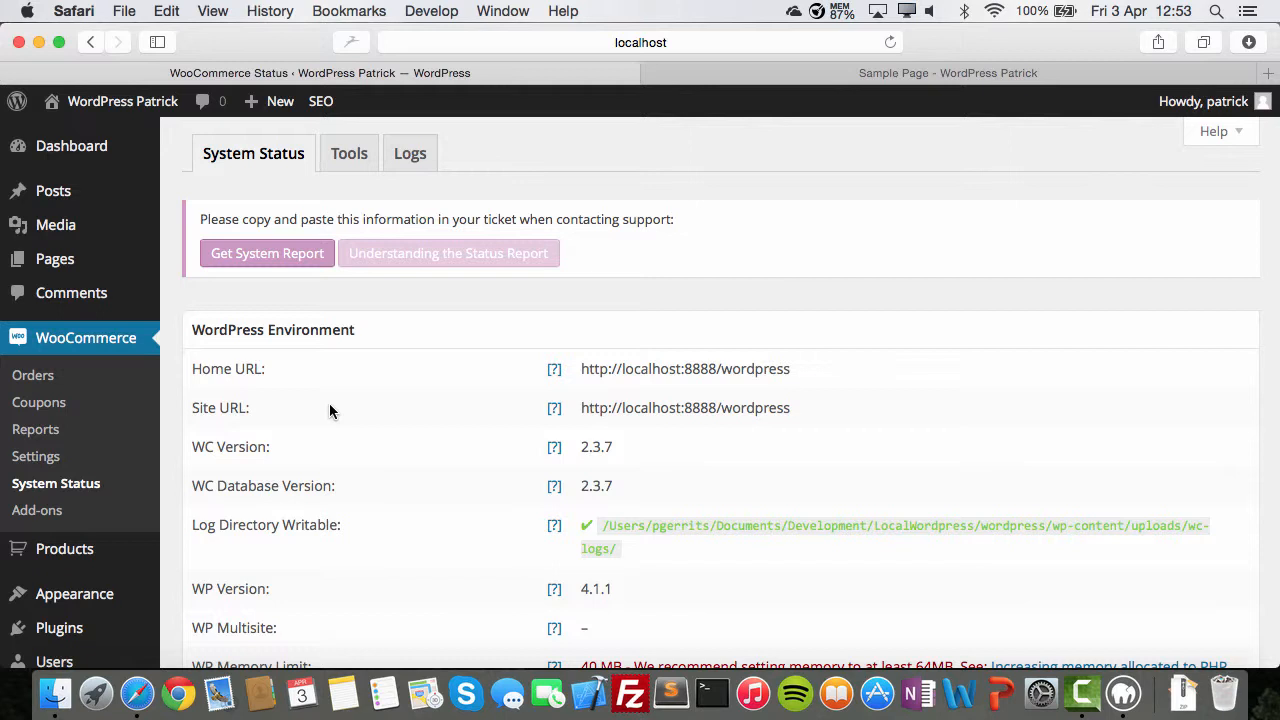
mouse_move(344, 430)
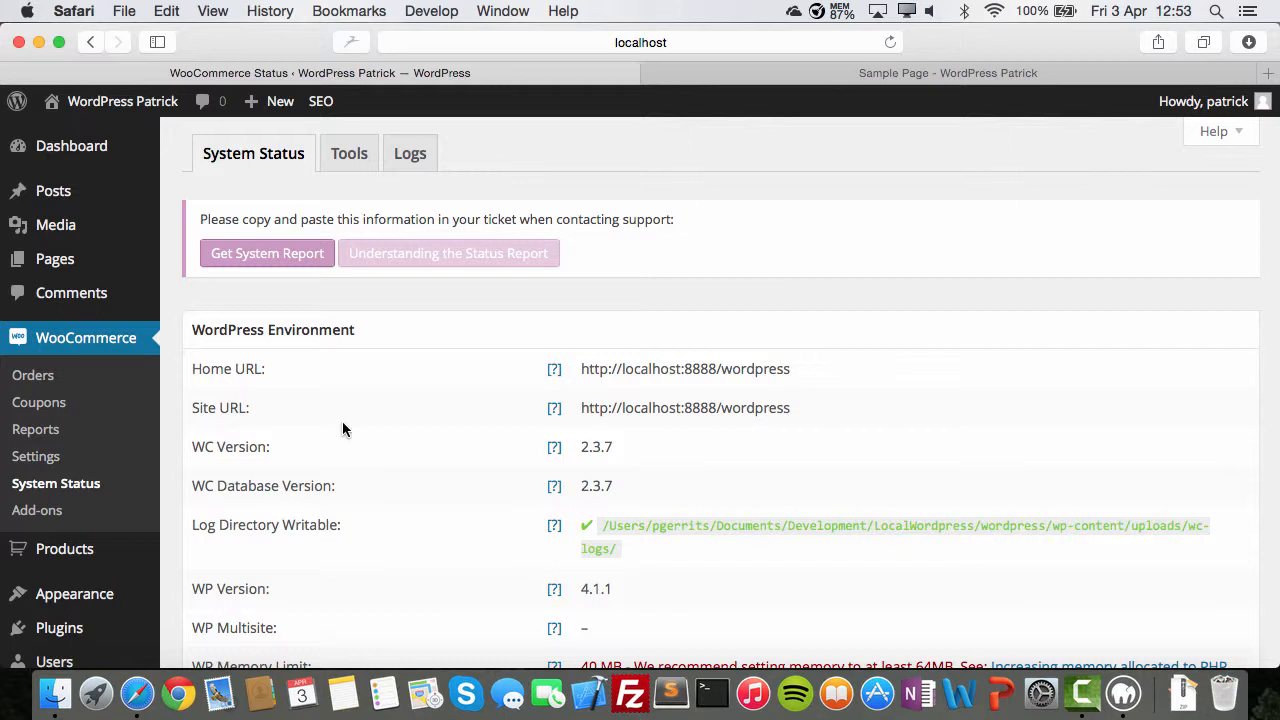
Scroll the System Status report down to the Server Environment section
scroll("down", 3)
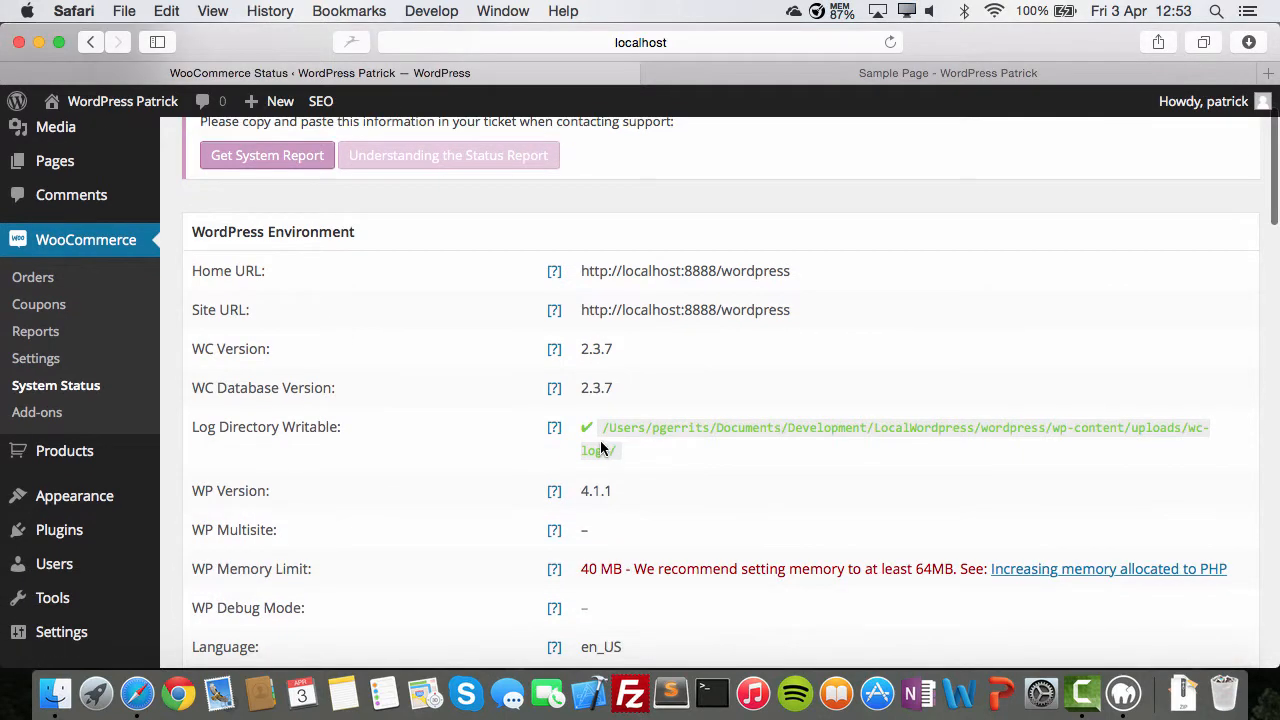
scroll("down", 3)
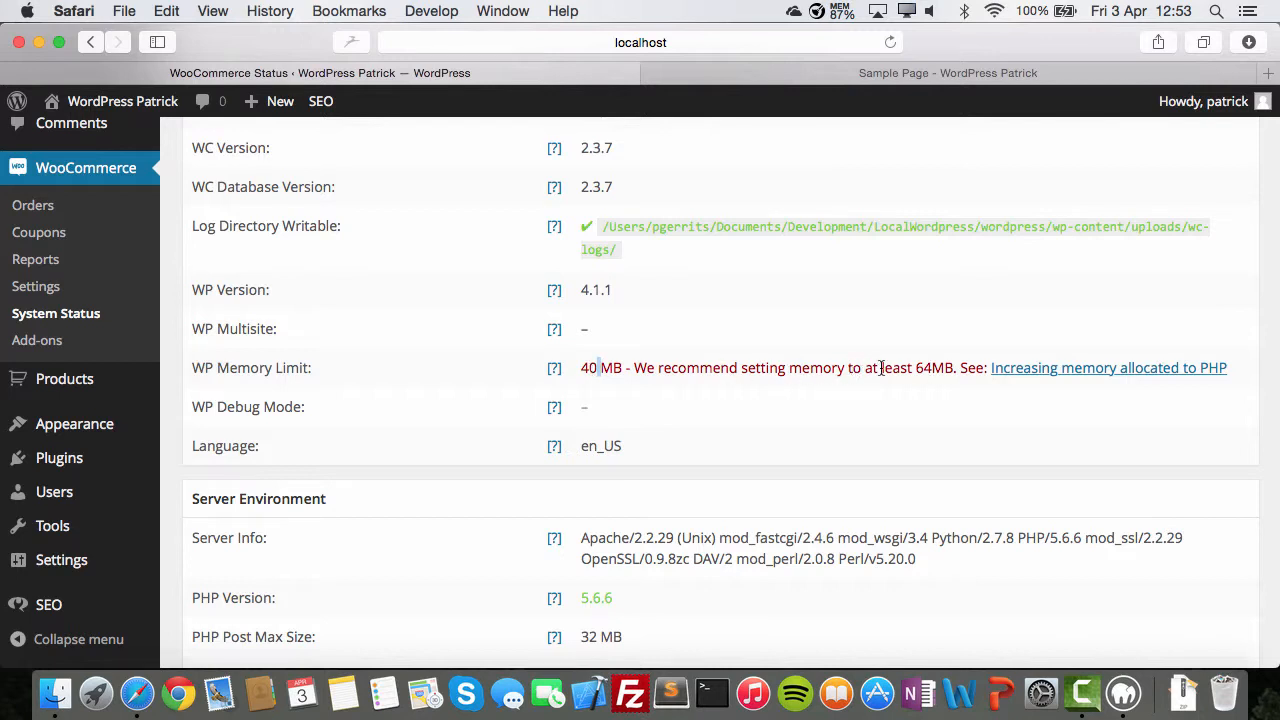
mouse_move(922, 374)
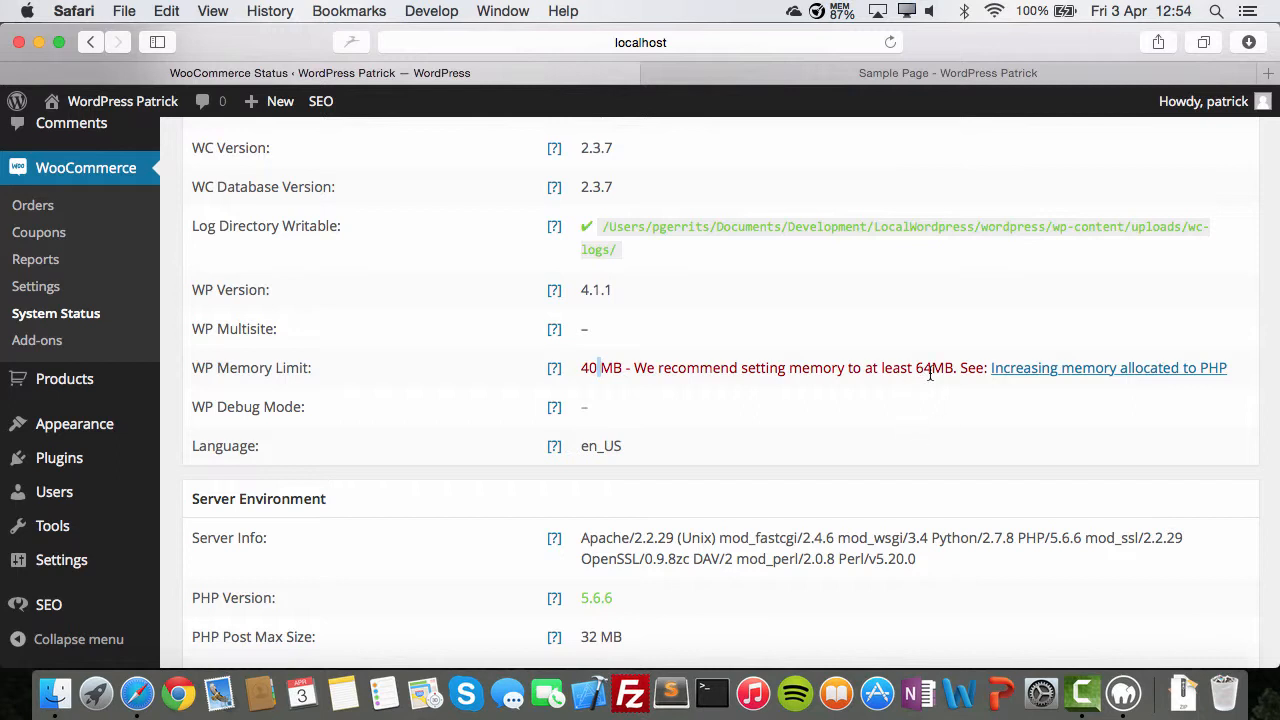
mouse_move(848, 414)
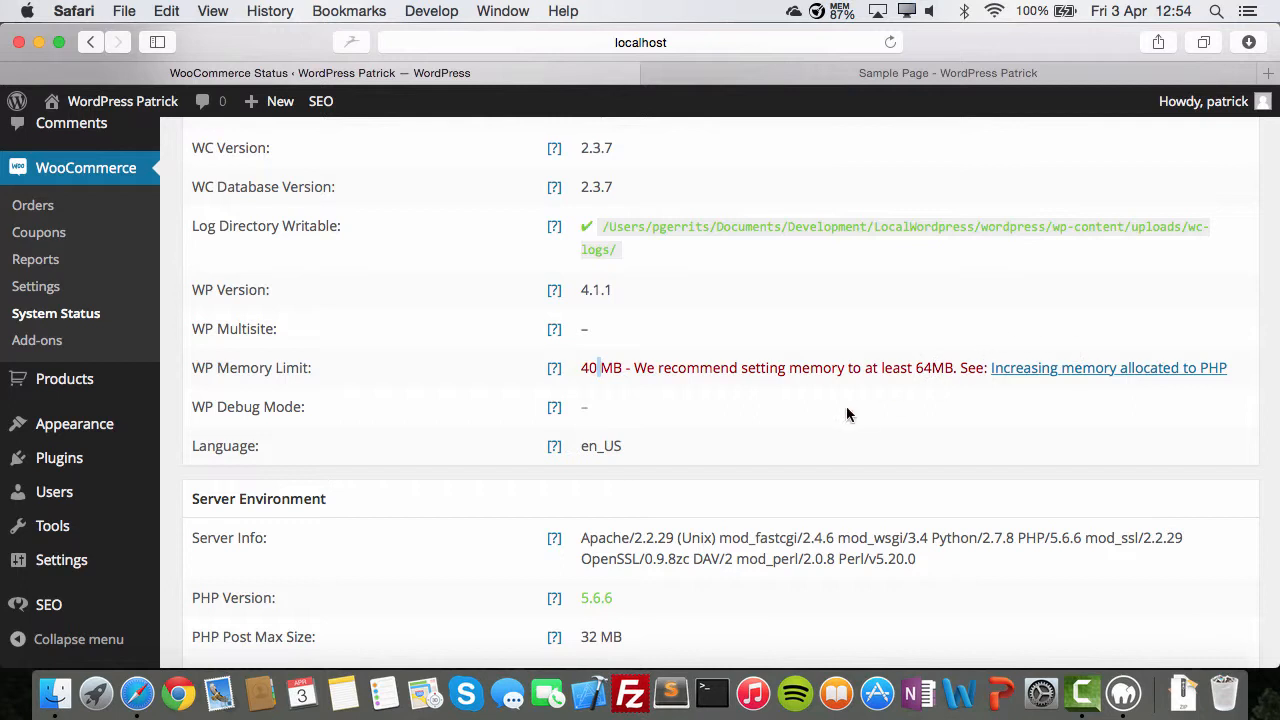
mouse_move(1020, 404)
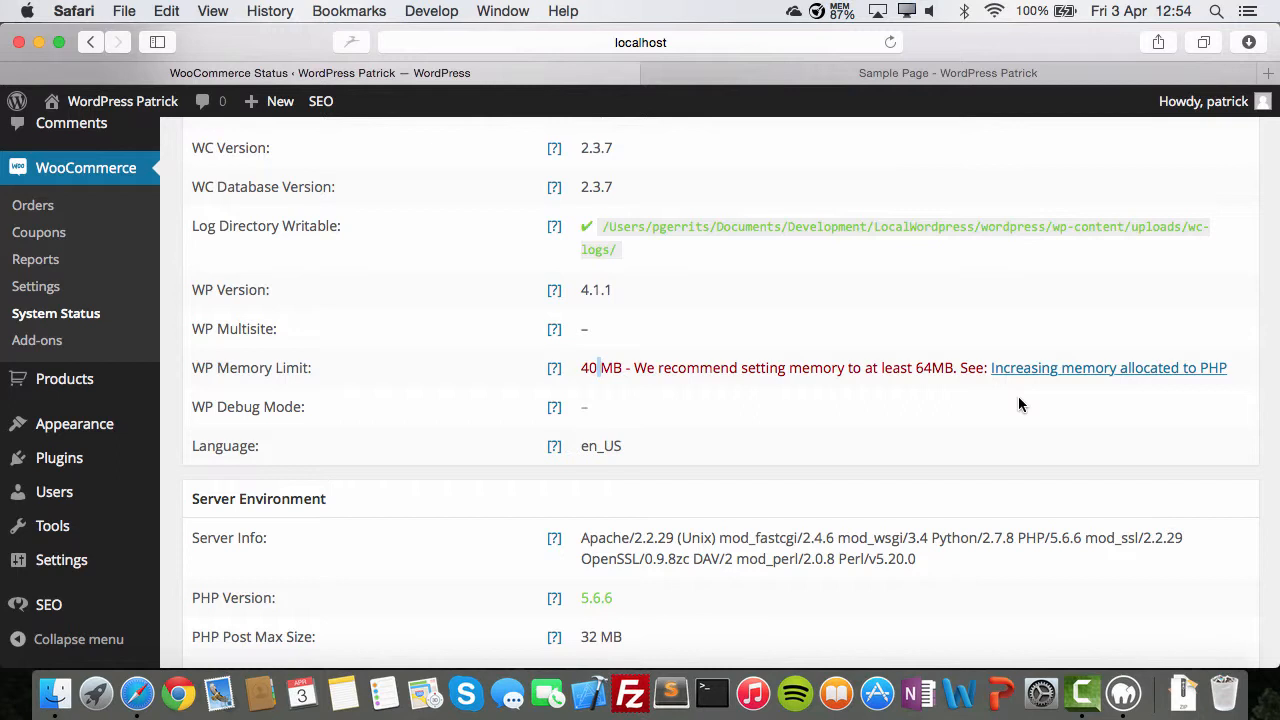
scroll("down", 3)
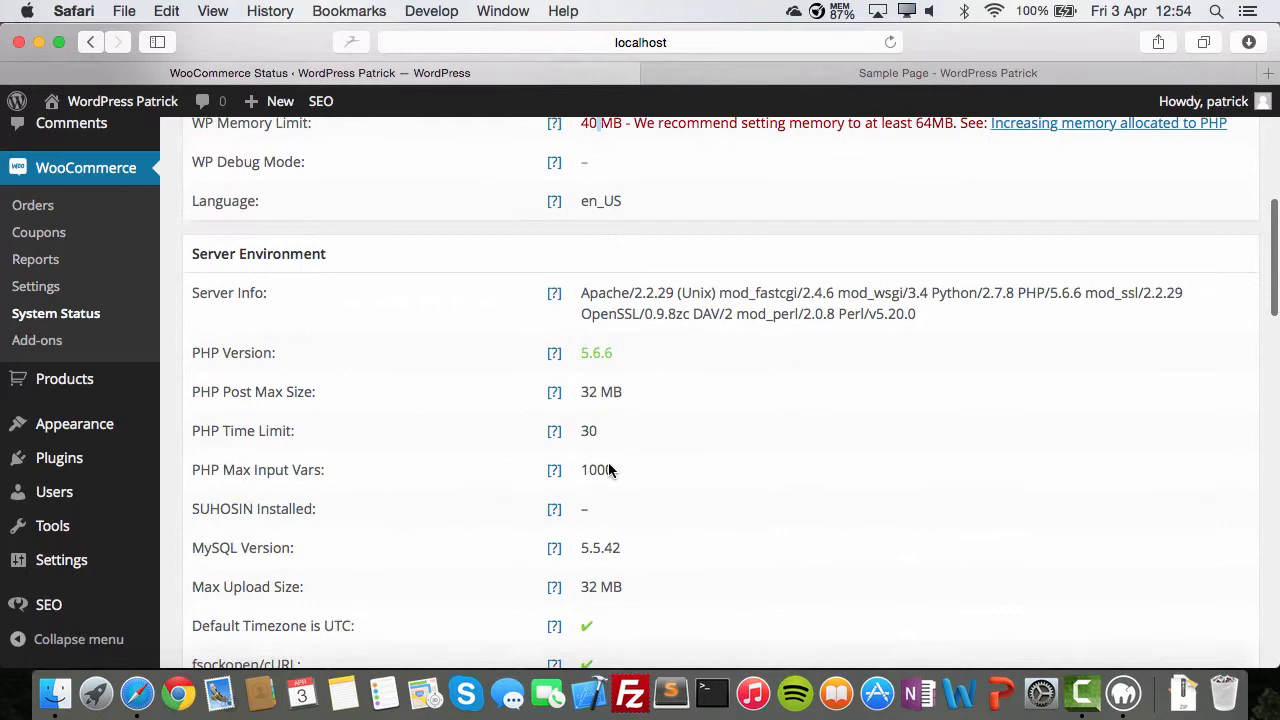
scroll("down", 3)
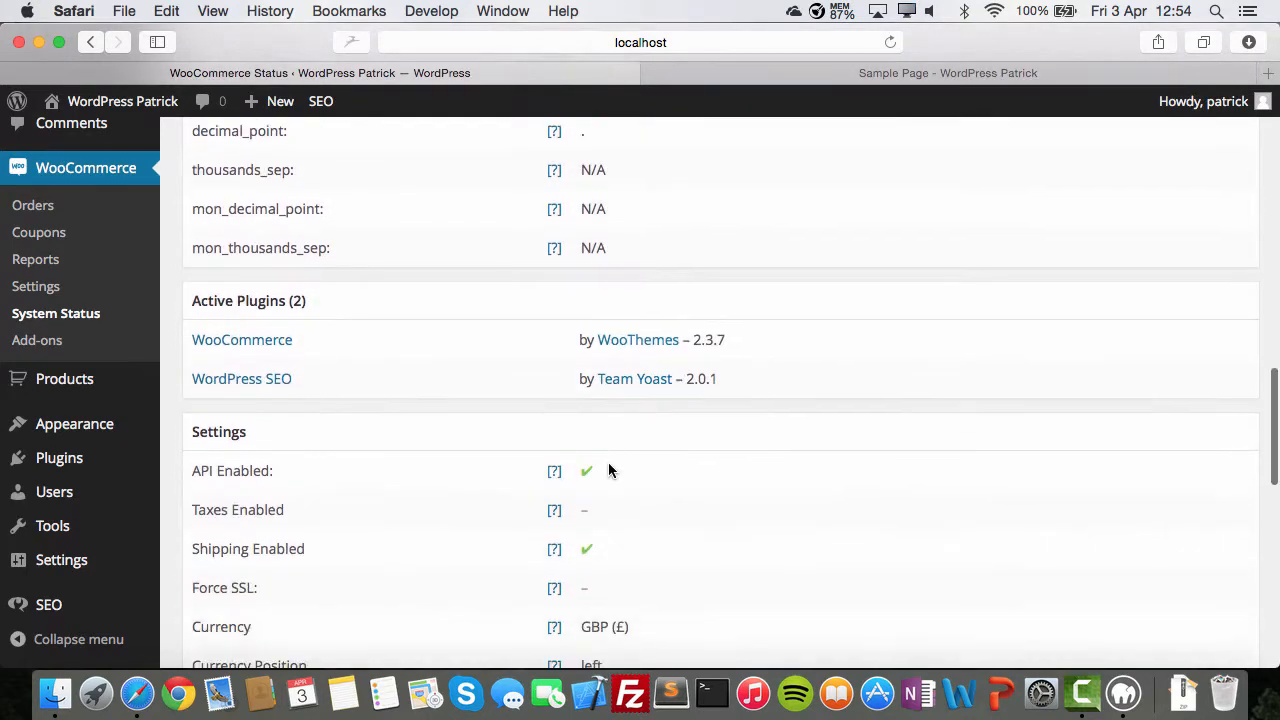
scroll("down", 3)
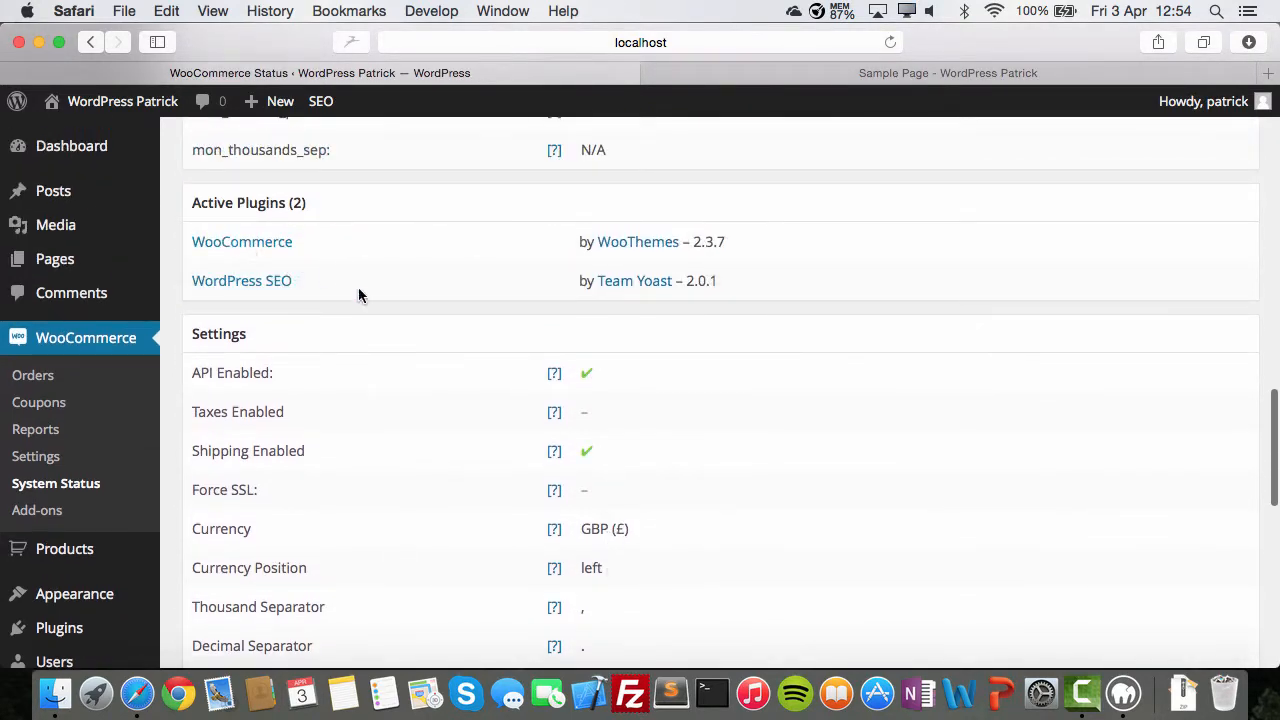
scroll("down", 3)
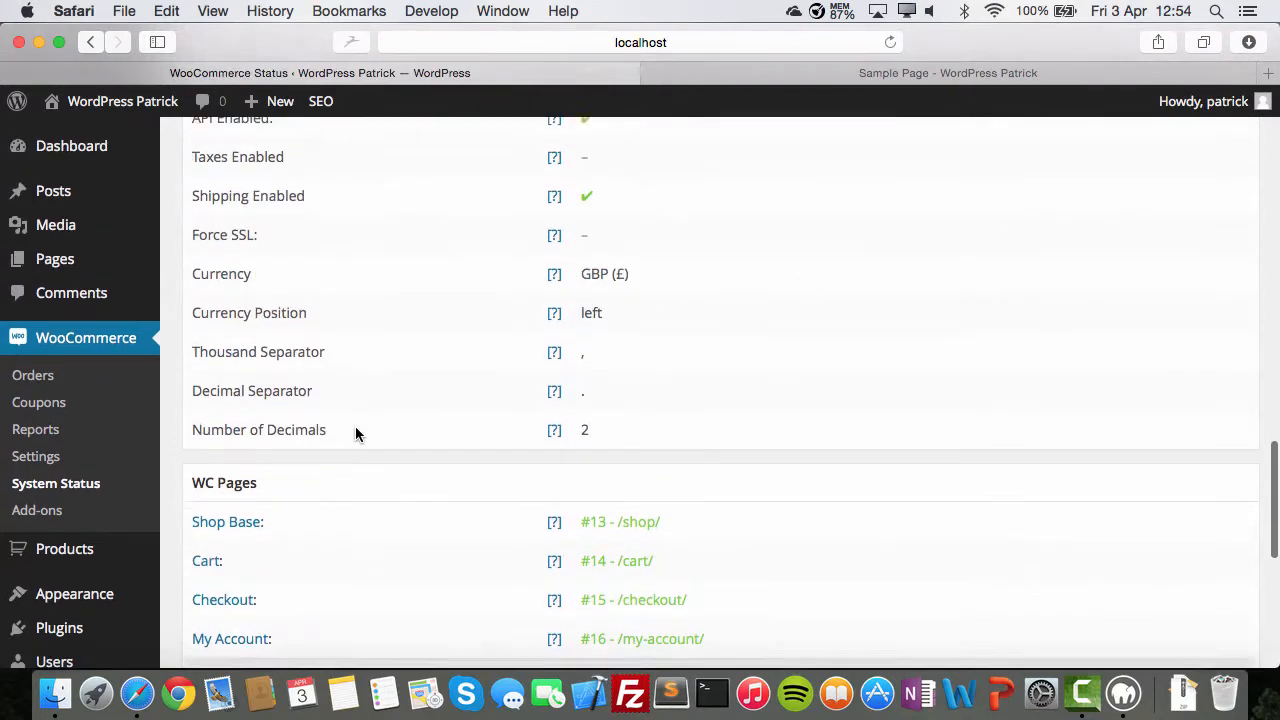
left_click(36, 510)
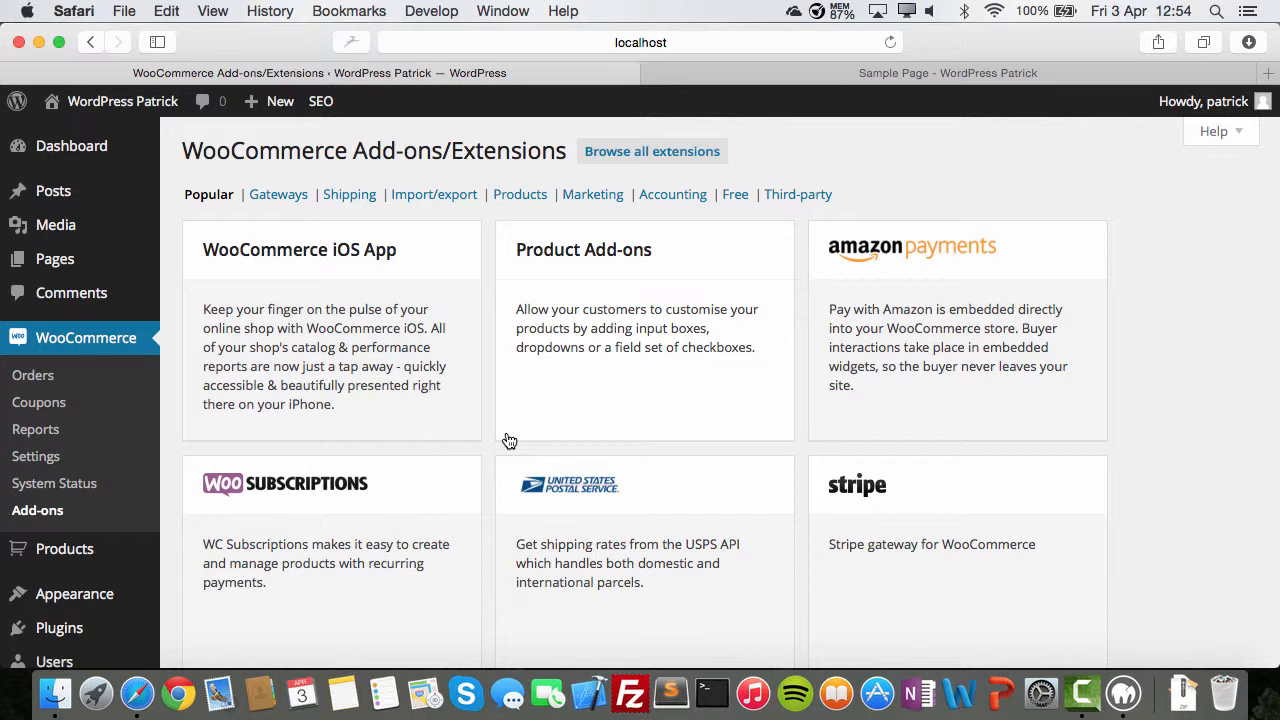
mouse_move(564, 400)
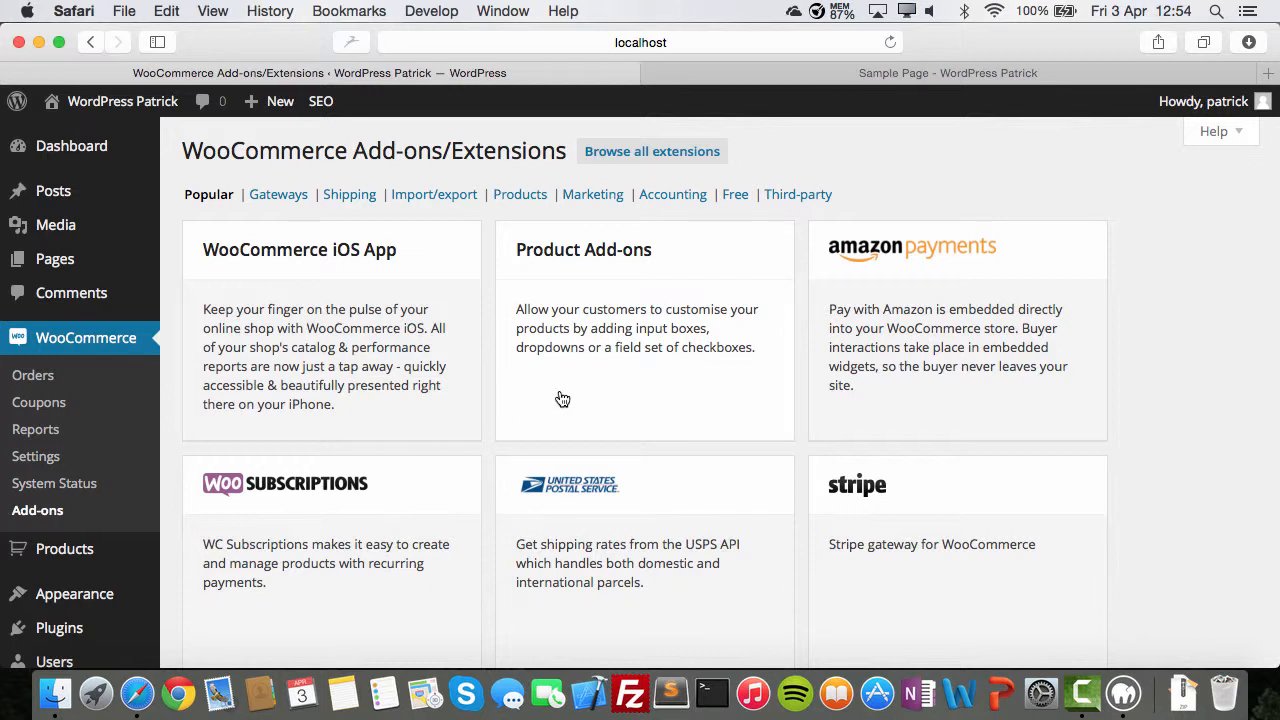
mouse_move(44, 568)
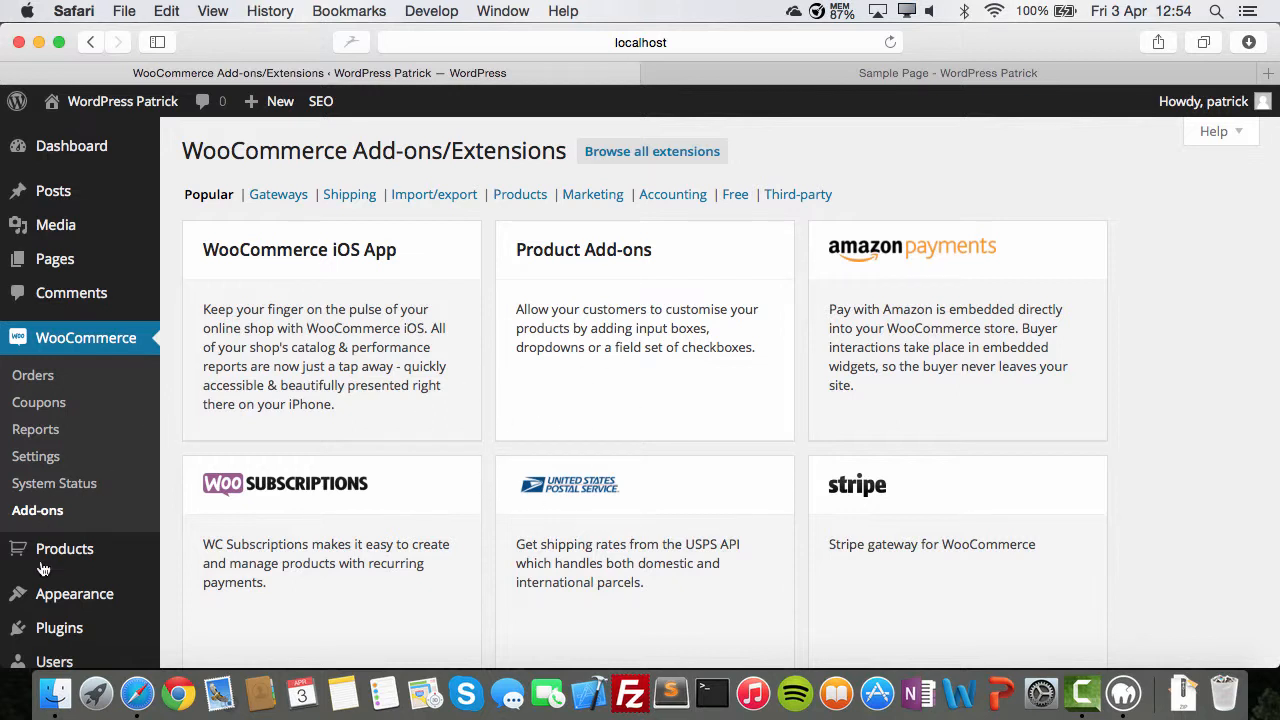
mouse_move(548, 356)
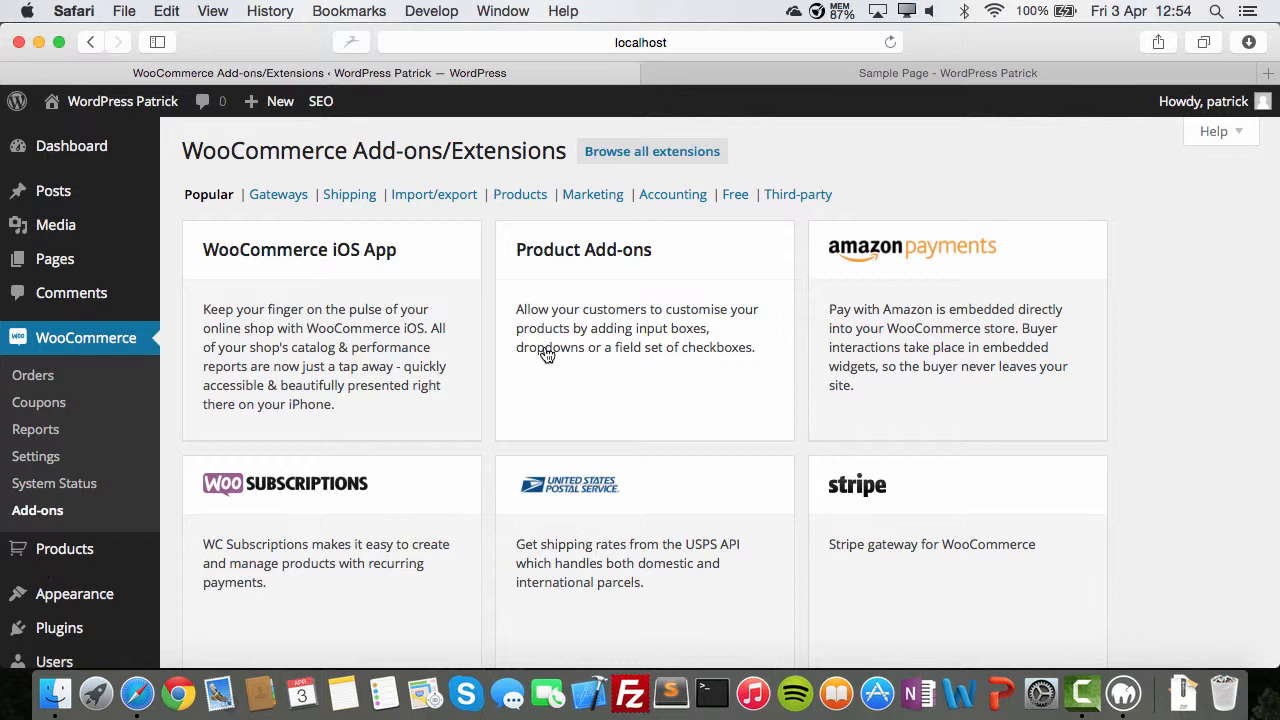
Filter the WooCommerce Add-ons to payment gateway extensions and browse them
left_click(276, 194)
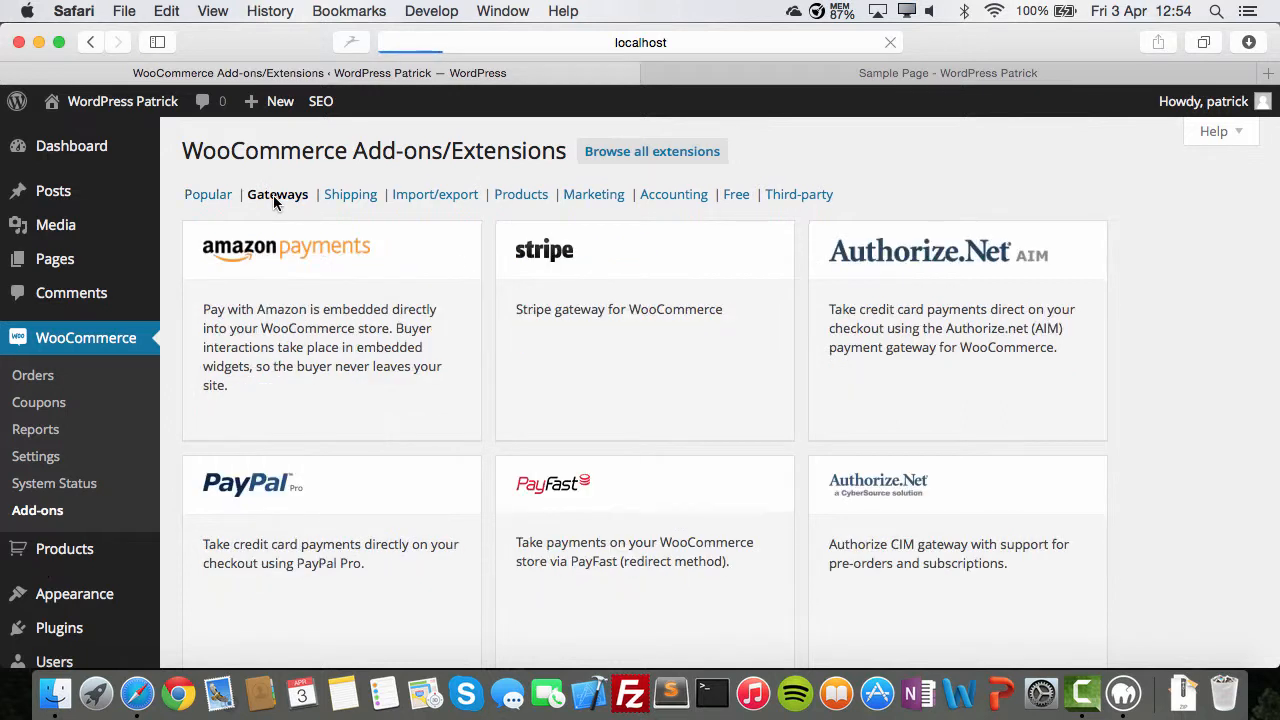
scroll("down", 3)
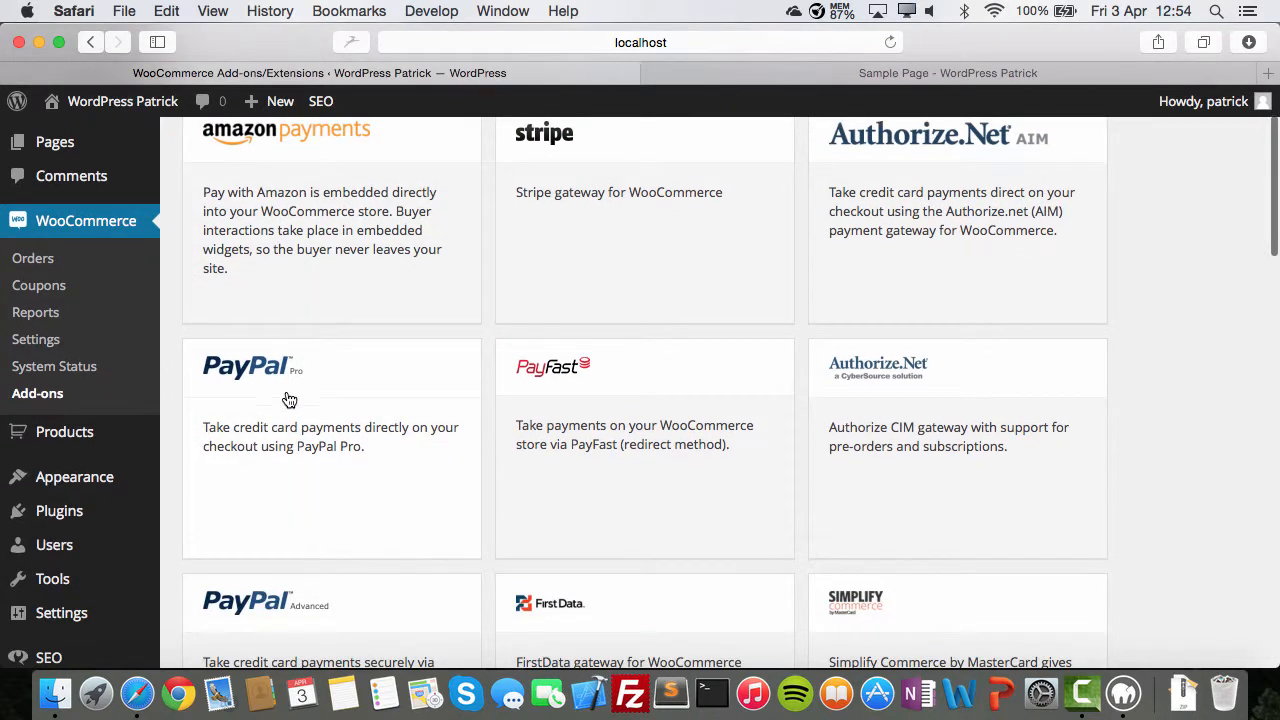
scroll("down", 3)
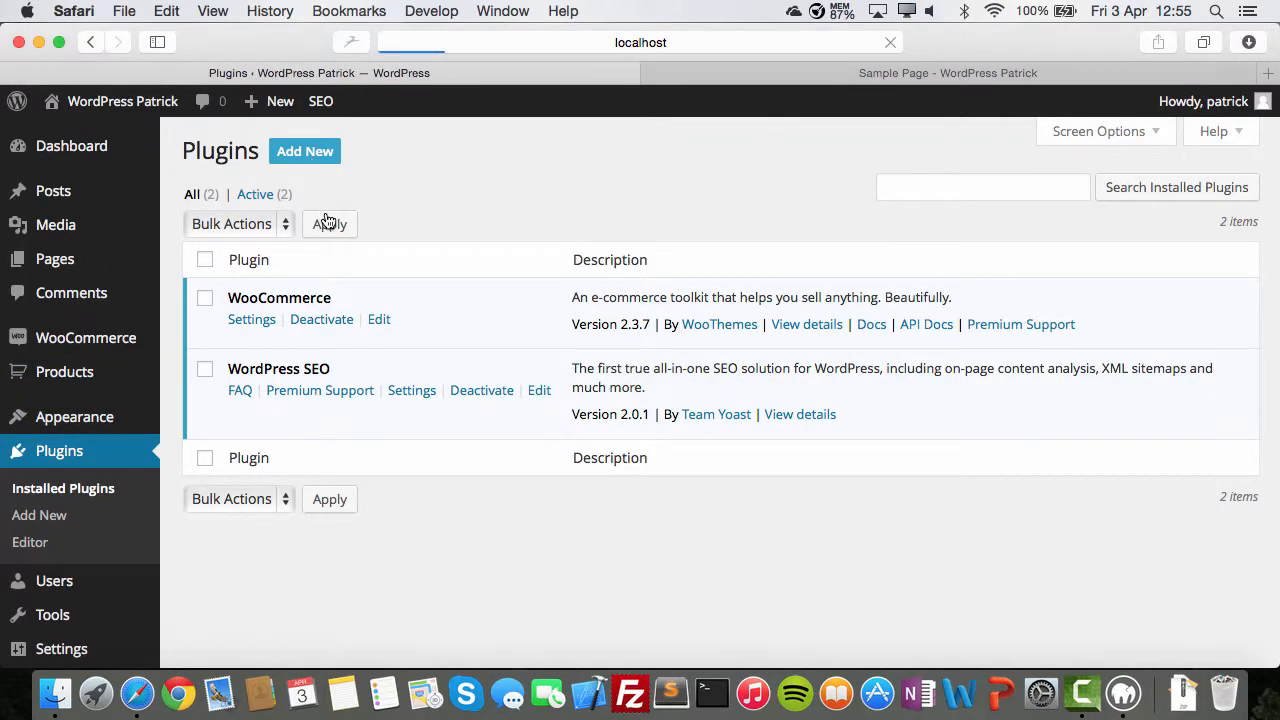
Go to Add New plugin and switch to the Upload Plugin .zip form
left_click(304, 152)
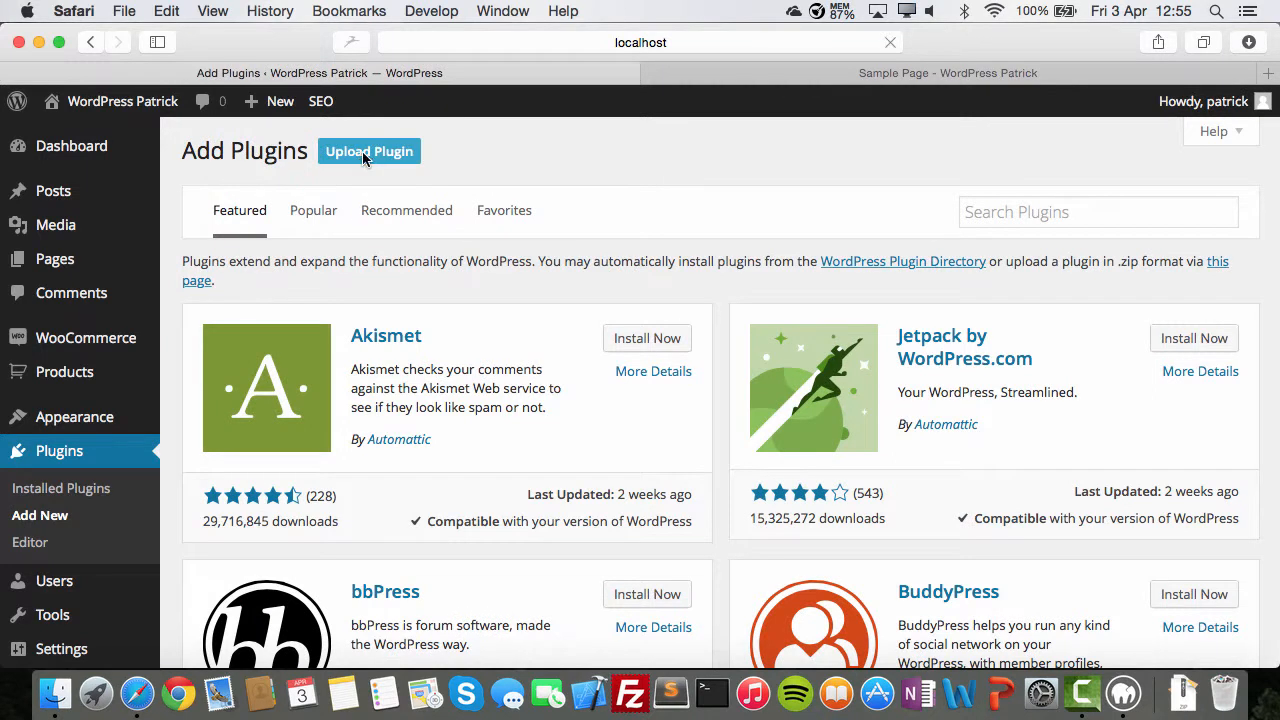
left_click(368, 152)
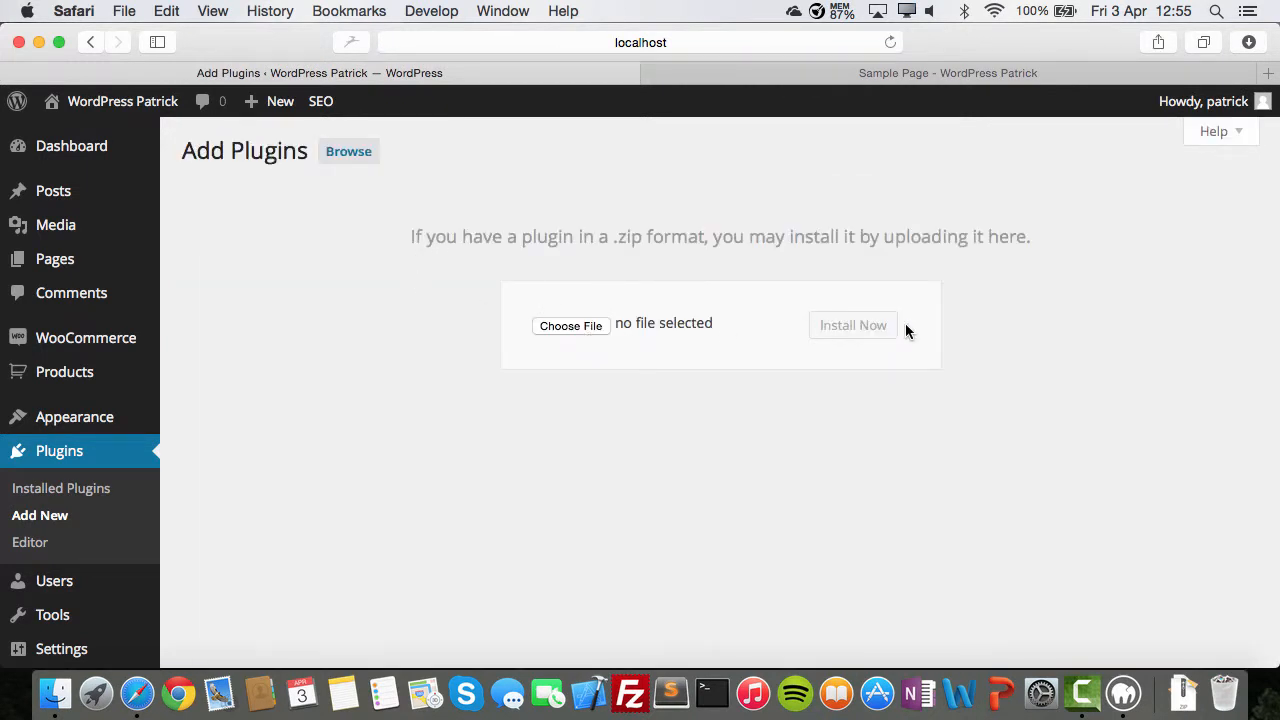
mouse_move(364, 380)
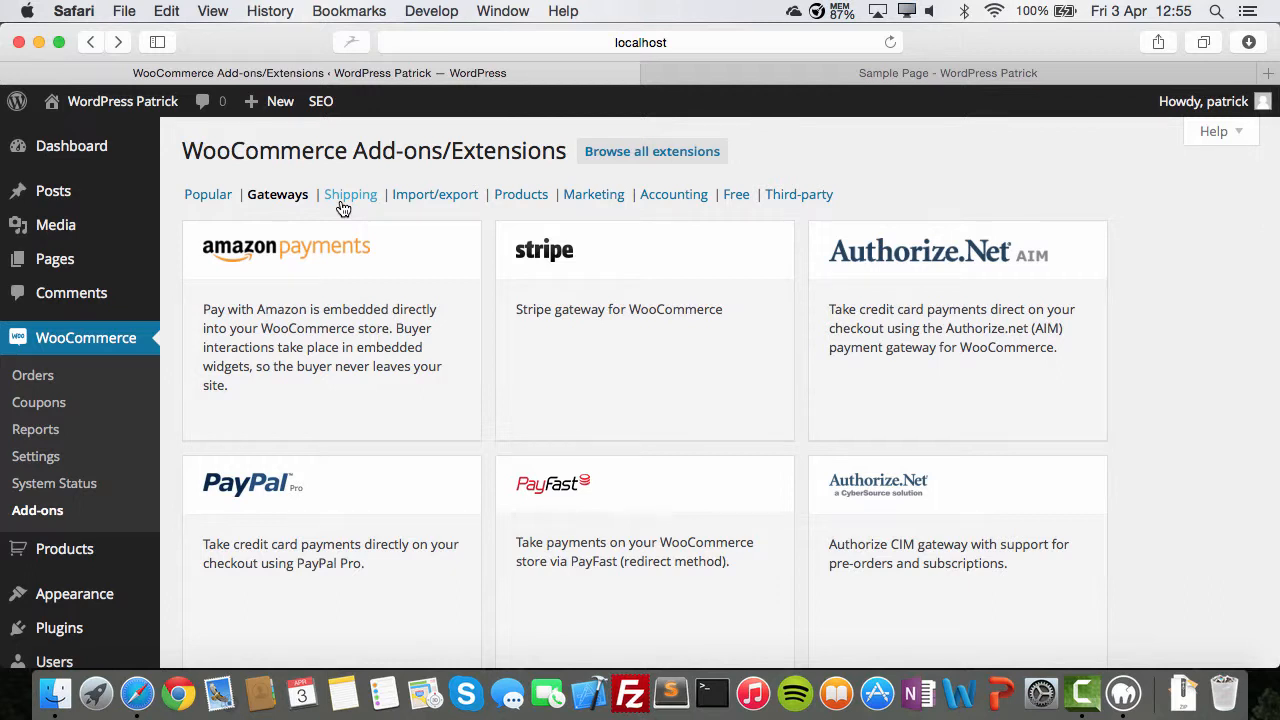
Browse the shipping, import/export and marketing extension categories in Add-ons
left_click(350, 194)
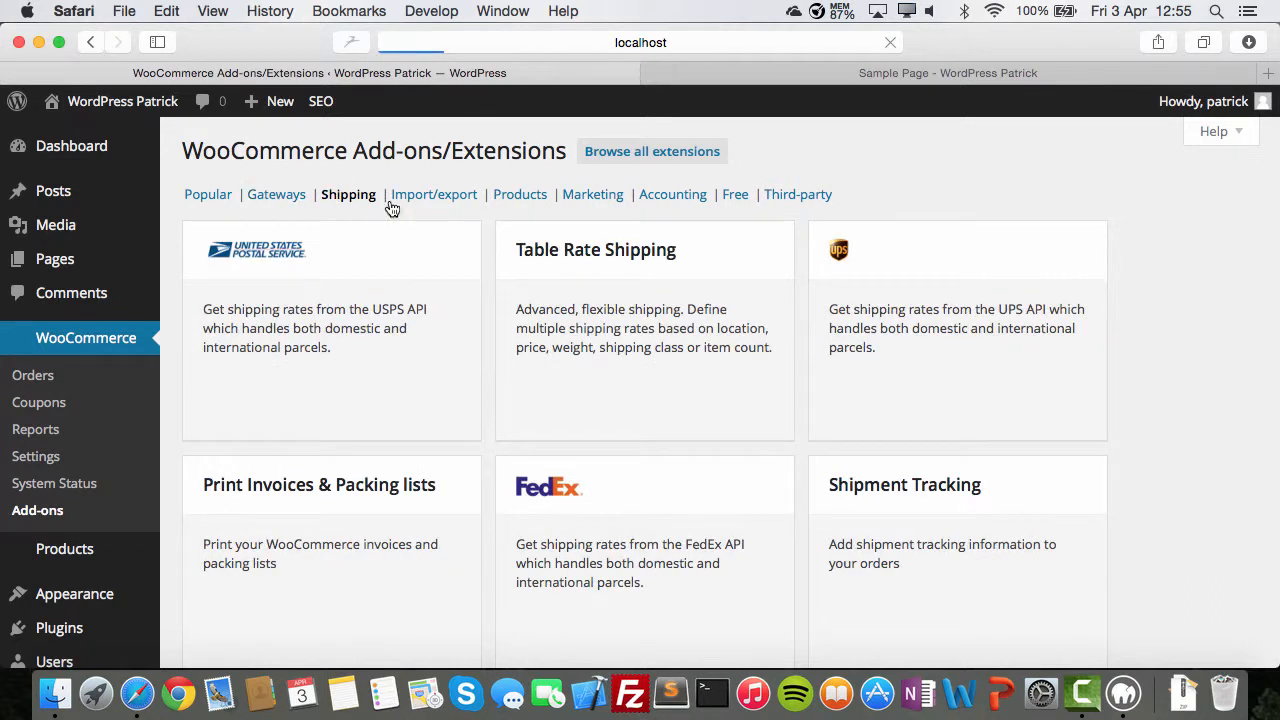
left_click(434, 194)
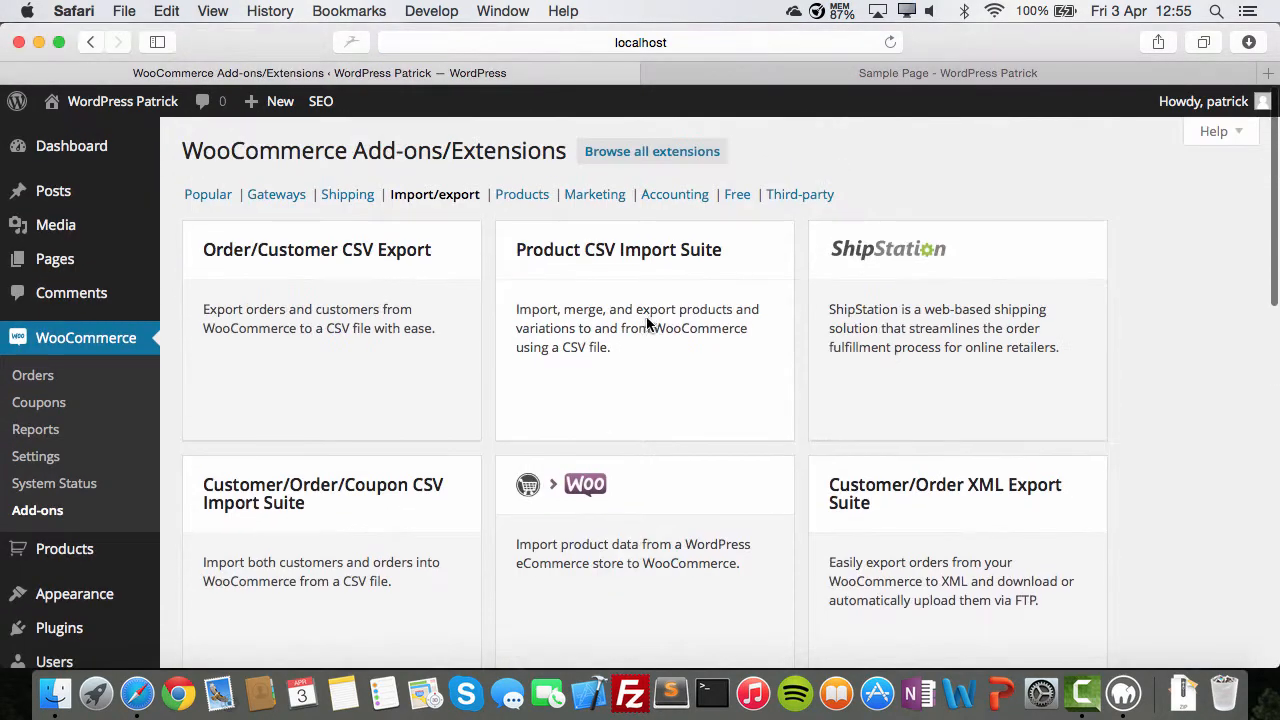
scroll("down", 3)
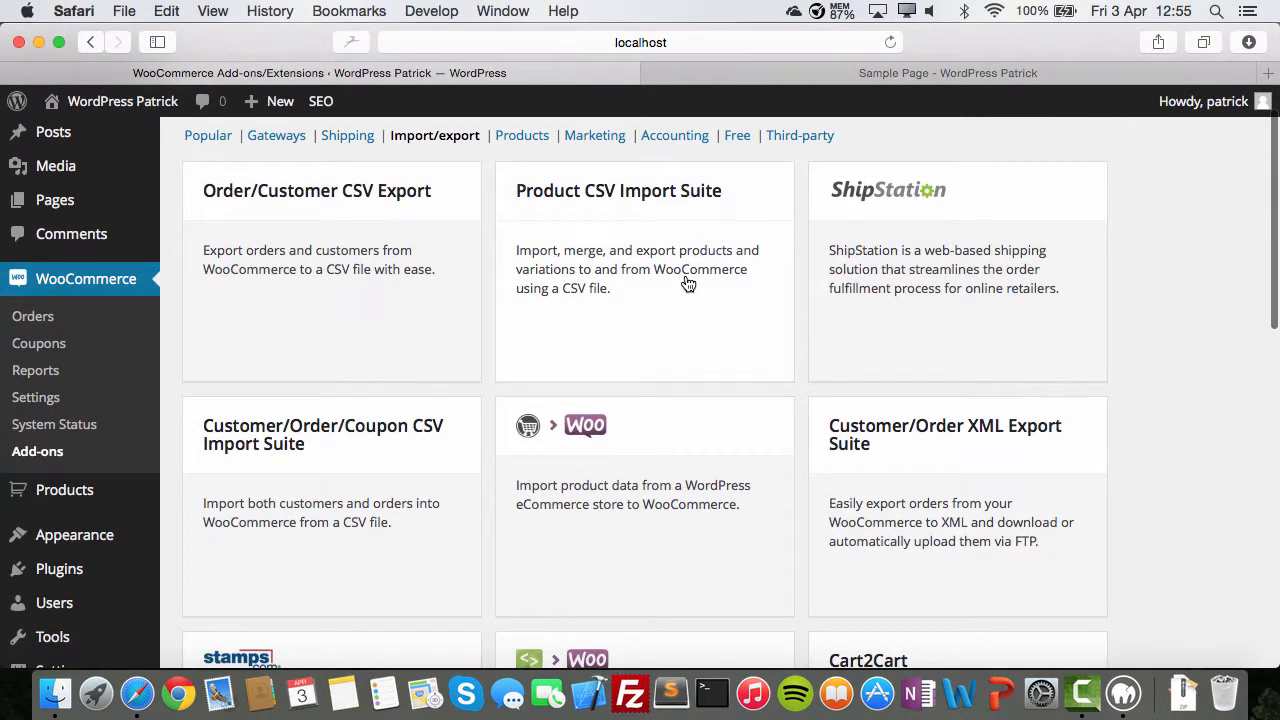
mouse_move(388, 216)
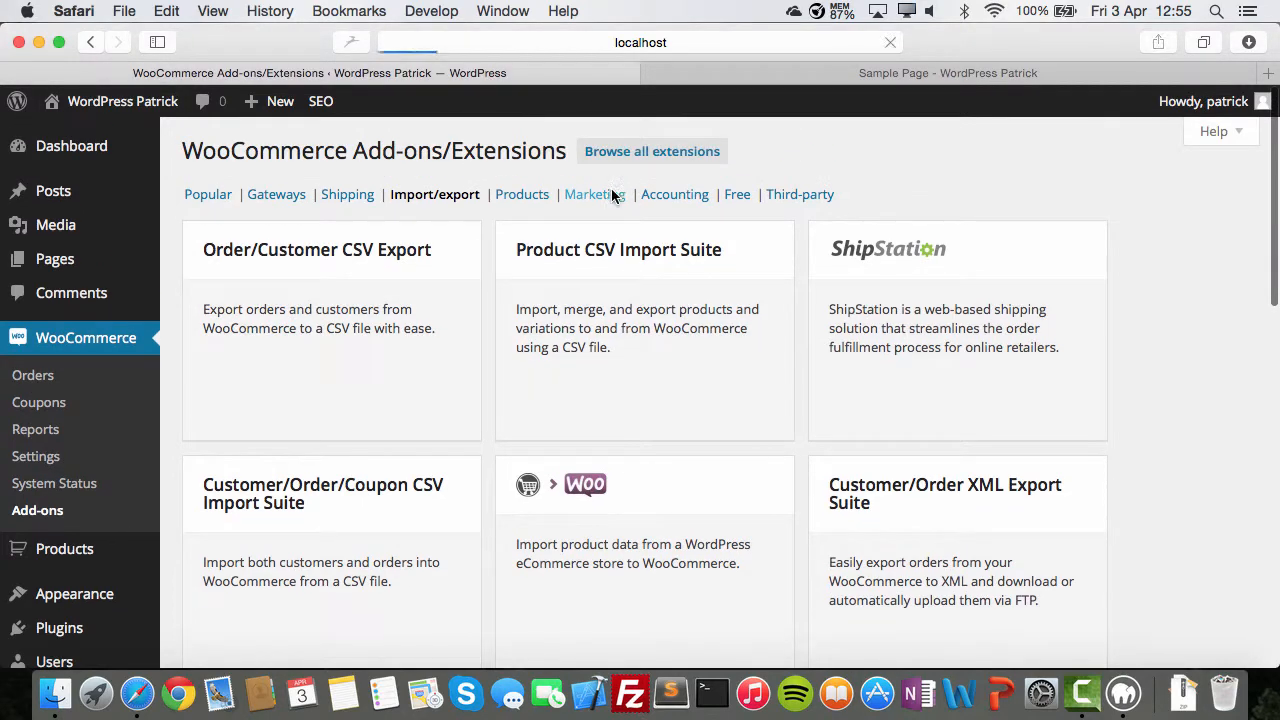
left_click(592, 194)
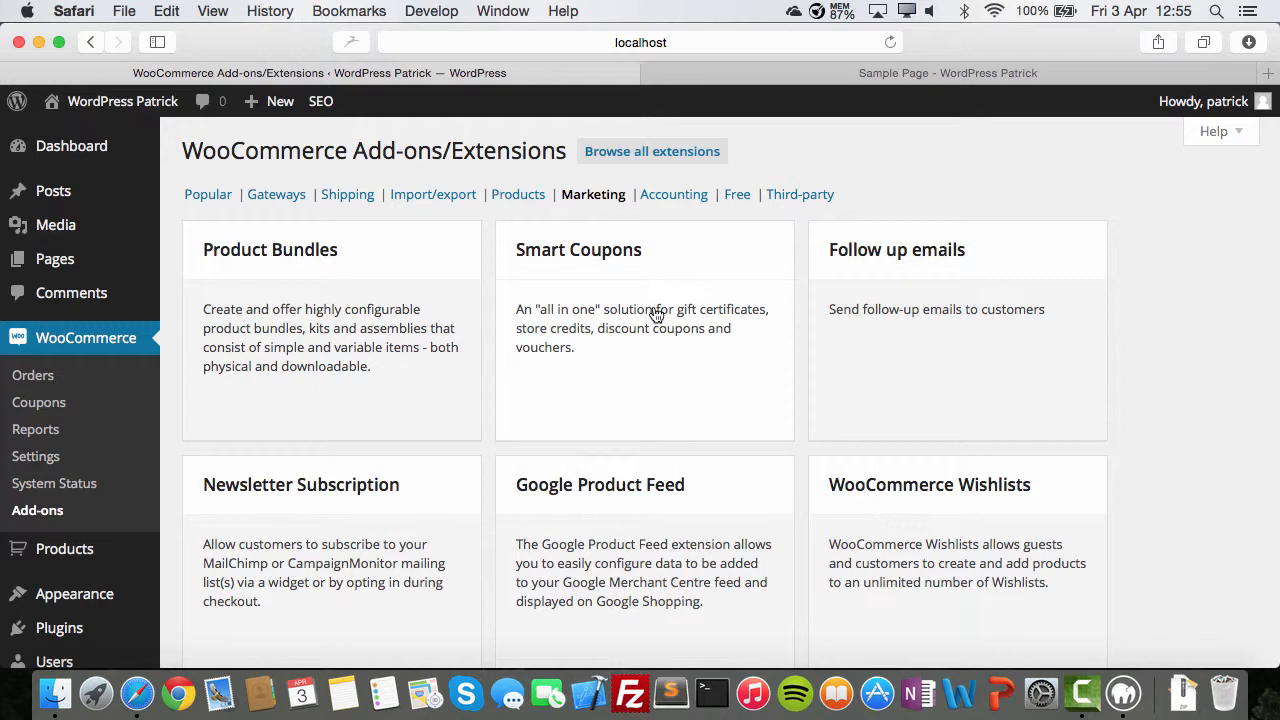
scroll("down", 3)
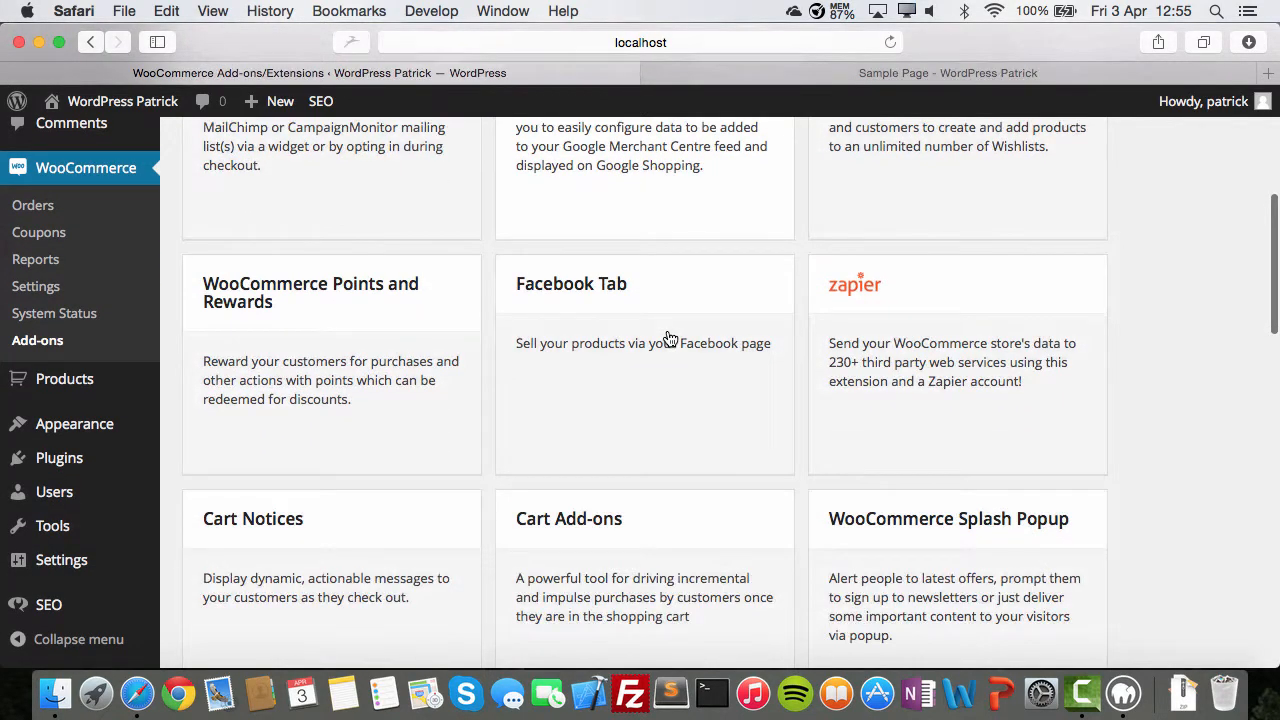
scroll("down", 3)
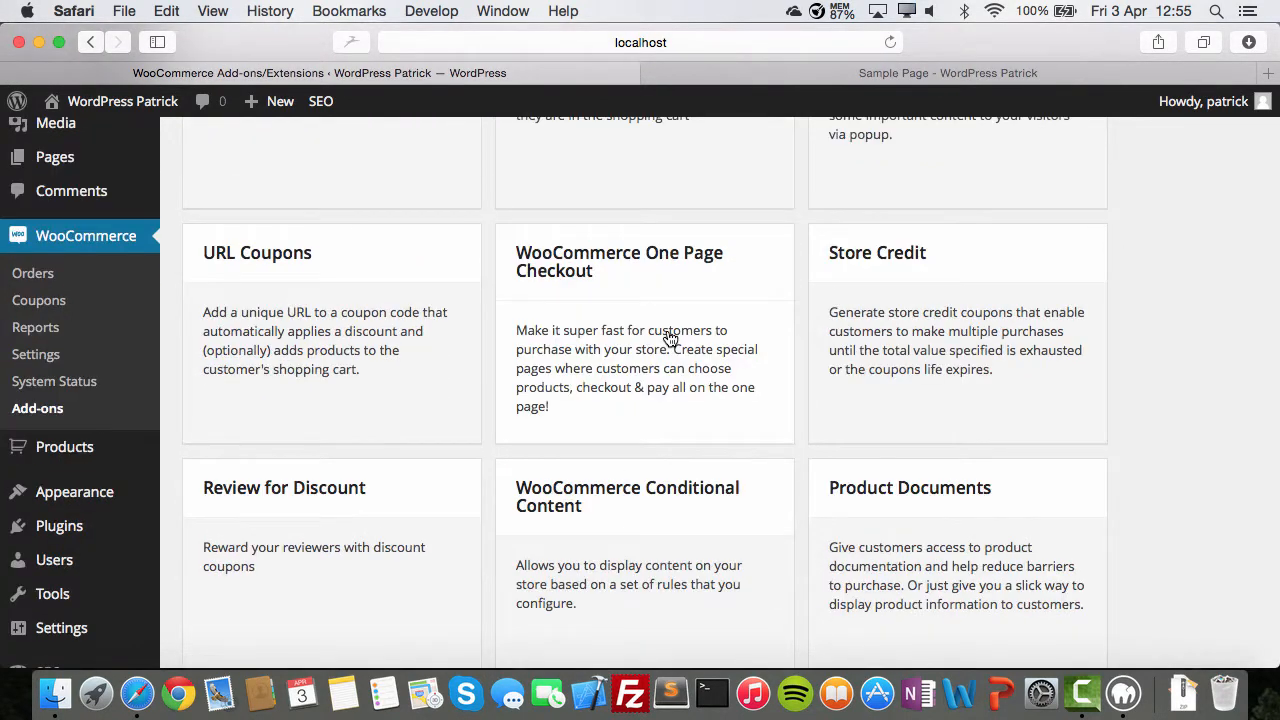
Browse the free and third-party extensions such as Stitch Labs, FacetWP, MailPoet and SafePay
left_click(592, 224)
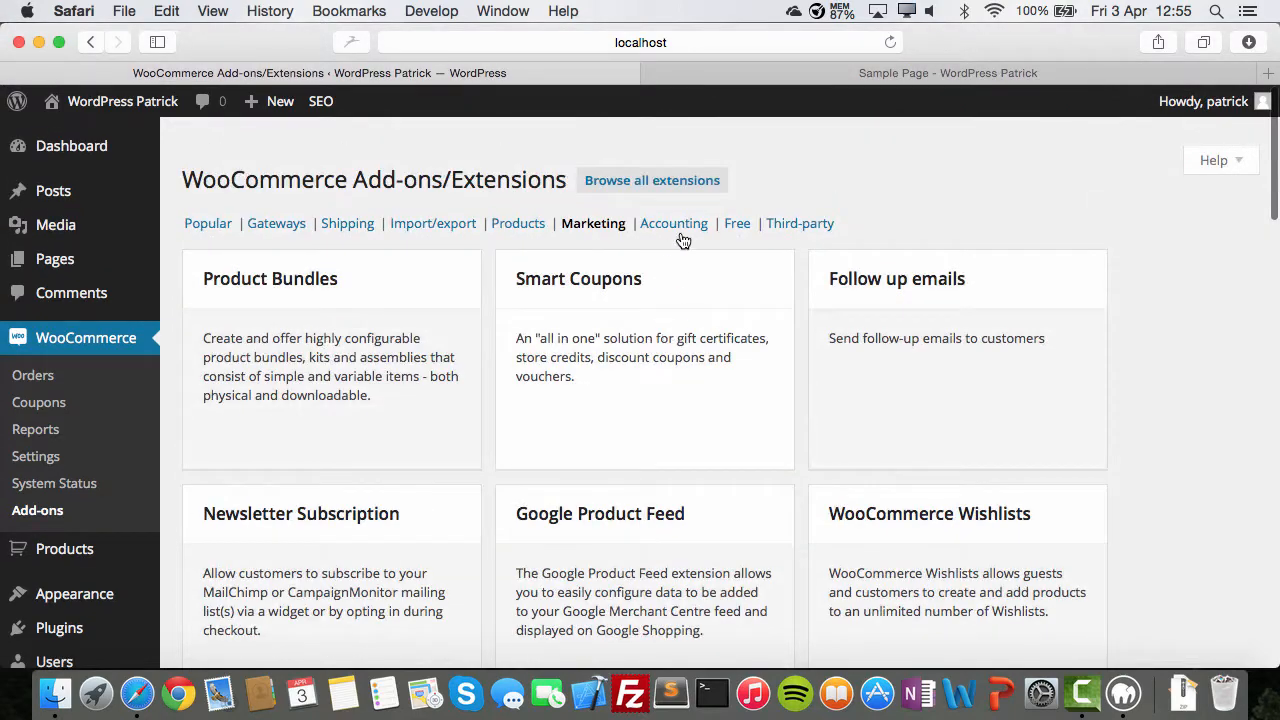
left_click(736, 224)
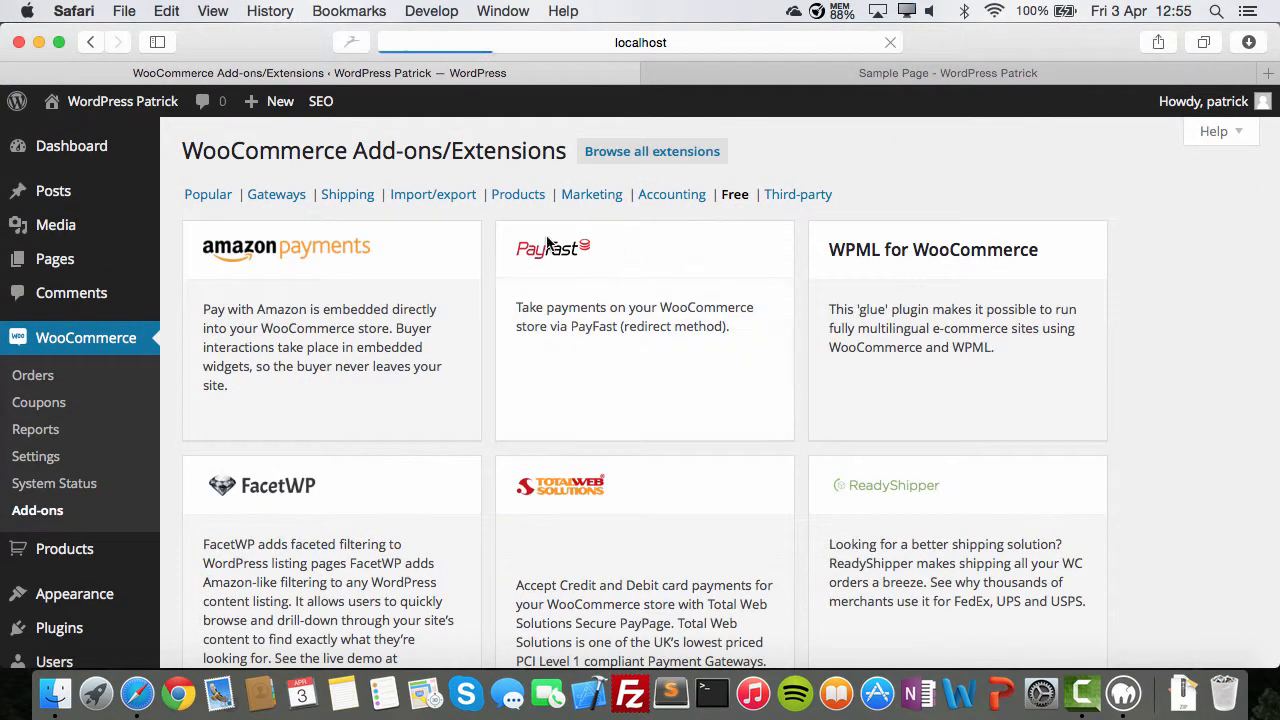
scroll("down", 3)
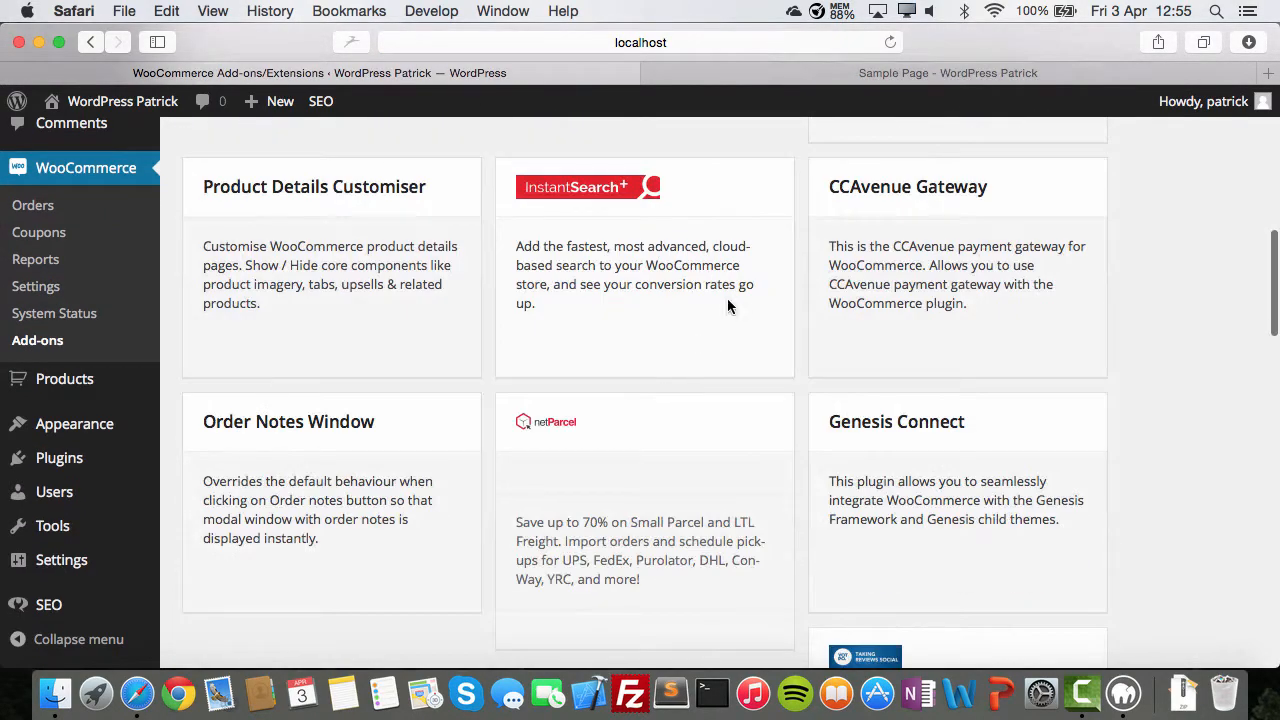
left_click(798, 194)
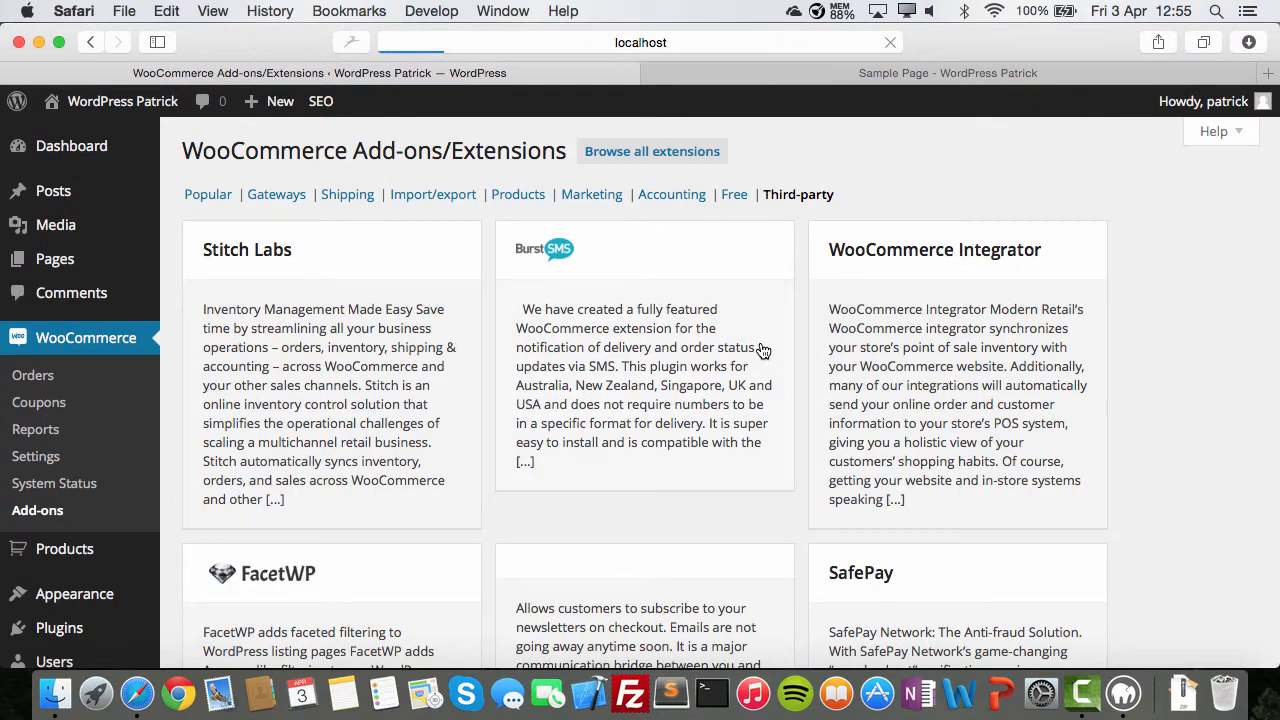
scroll("down", 3)
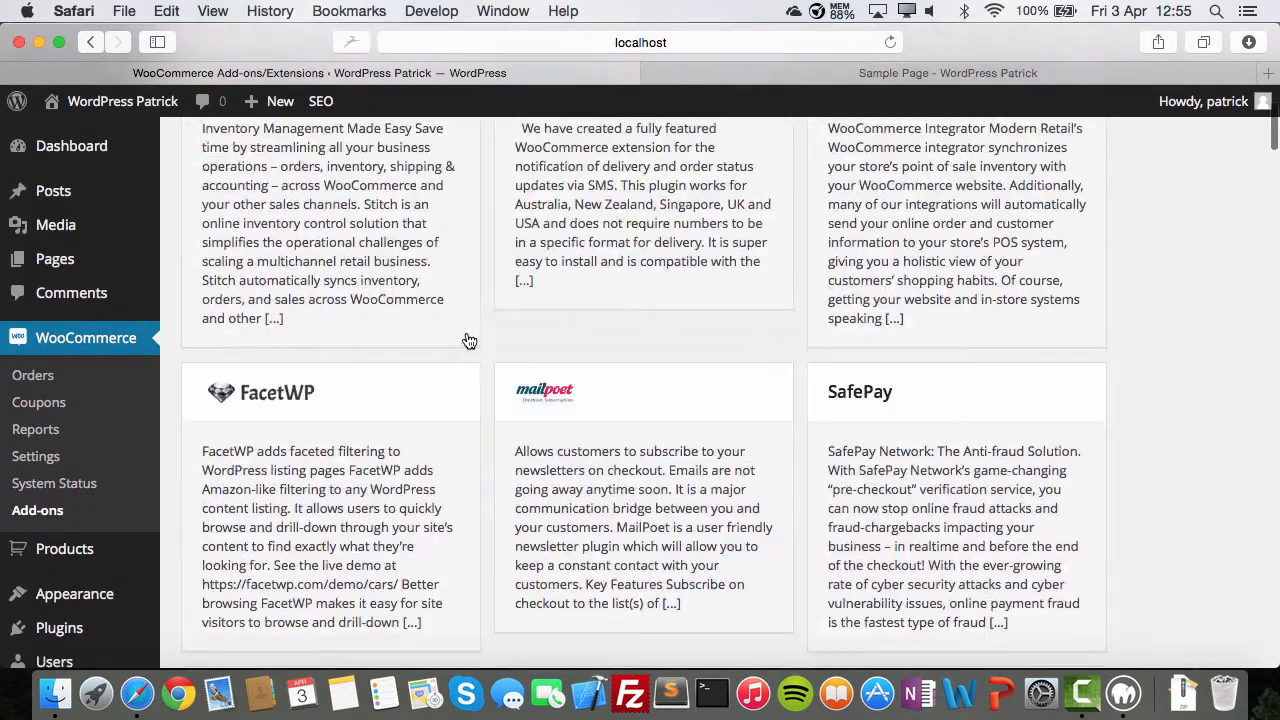
mouse_move(384, 374)
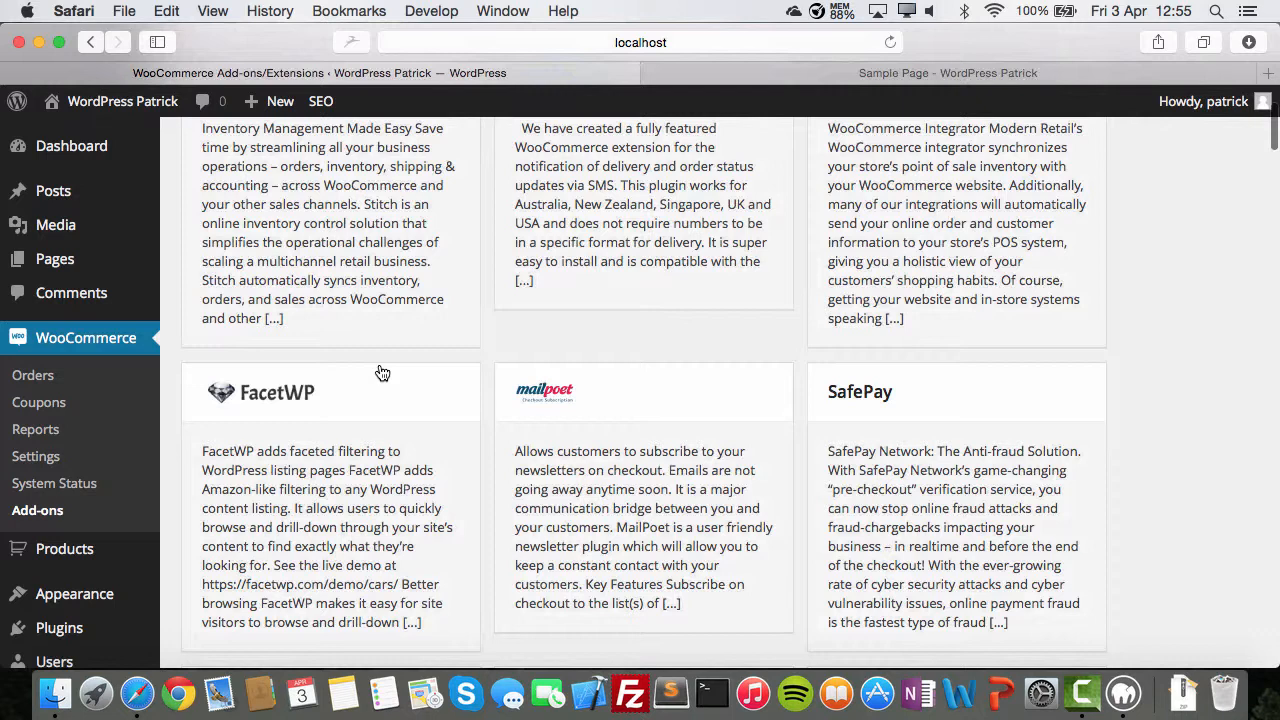
scroll("down", 3)
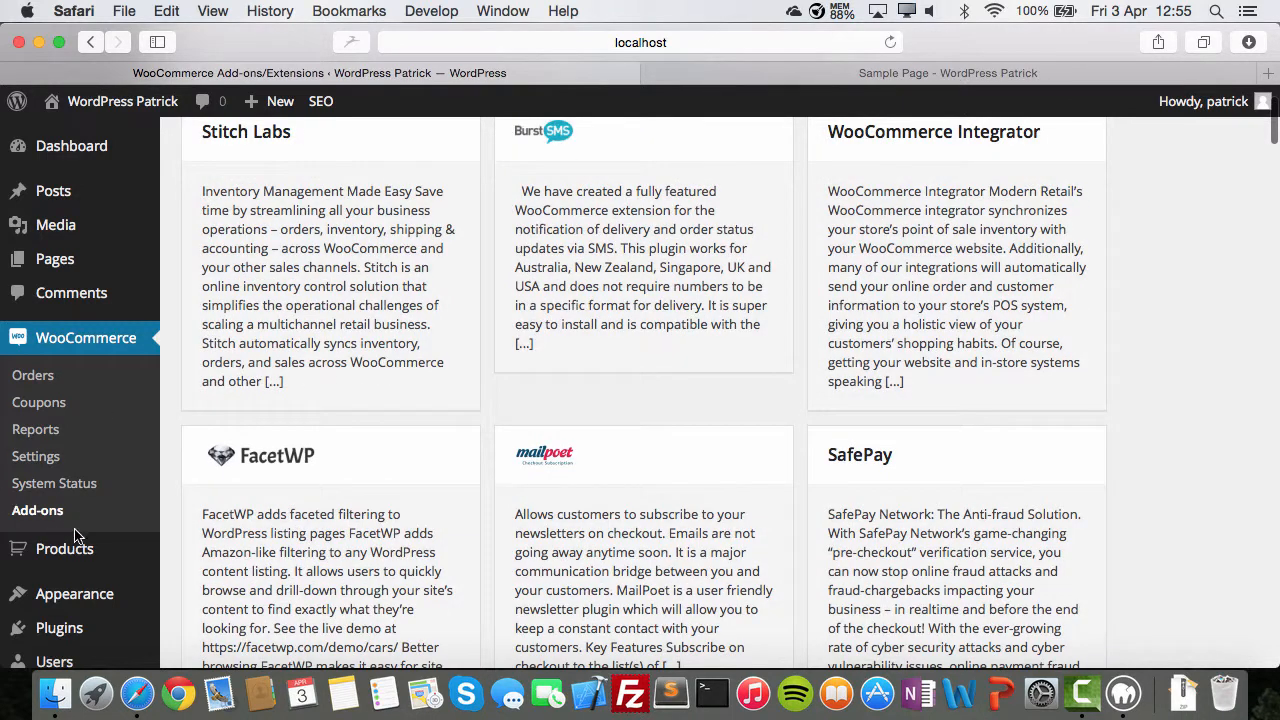
left_click(64, 548)
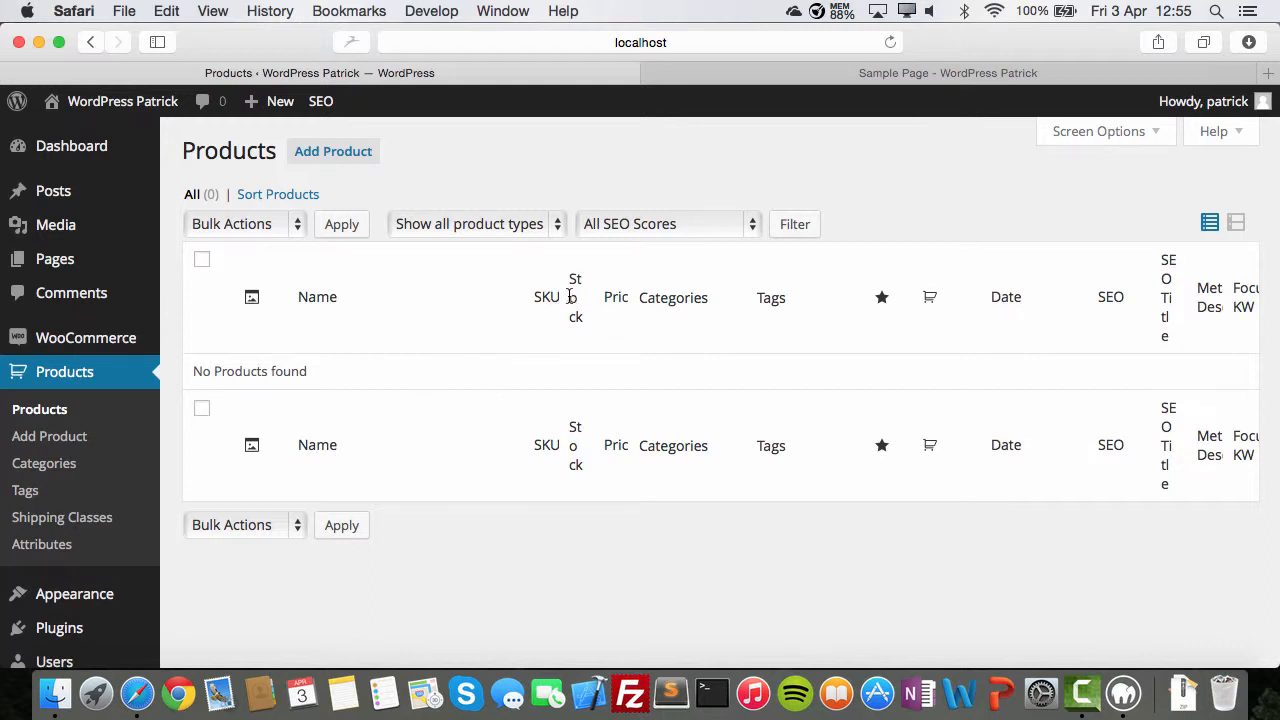
mouse_move(904, 186)
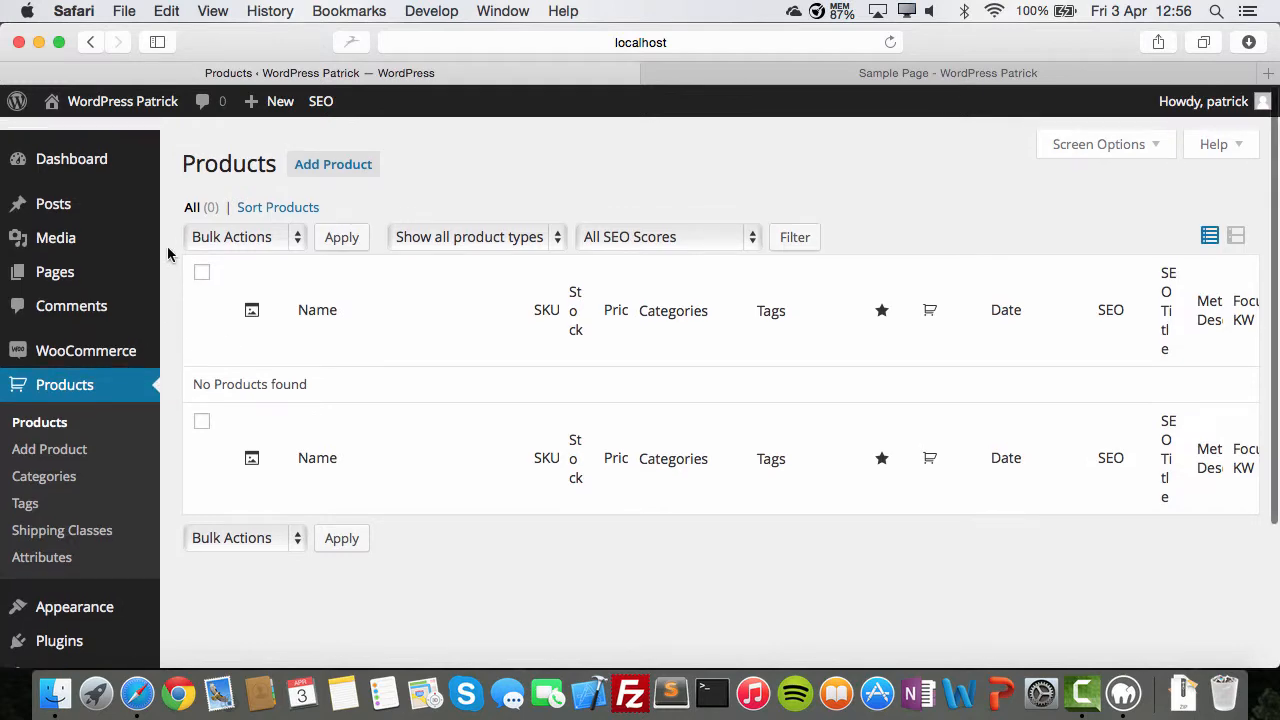
Scroll down the Products list, which shows no products found
scroll("down", 3)
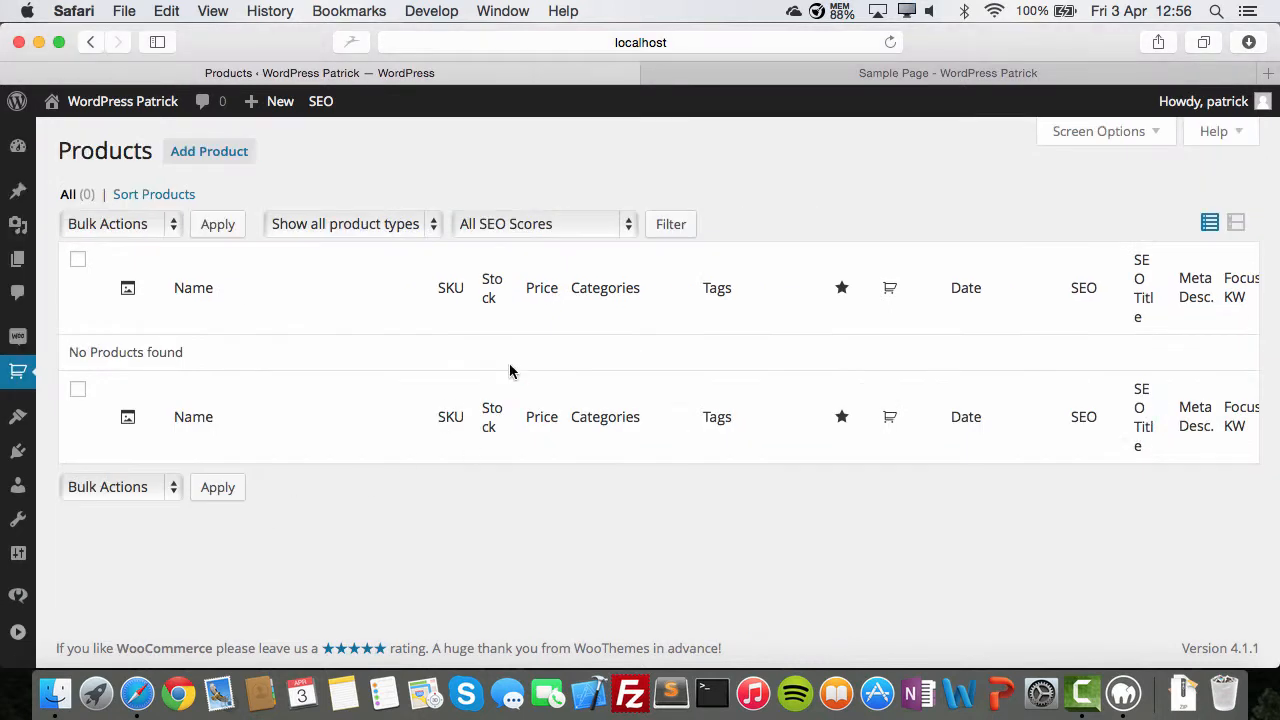
mouse_move(578, 312)
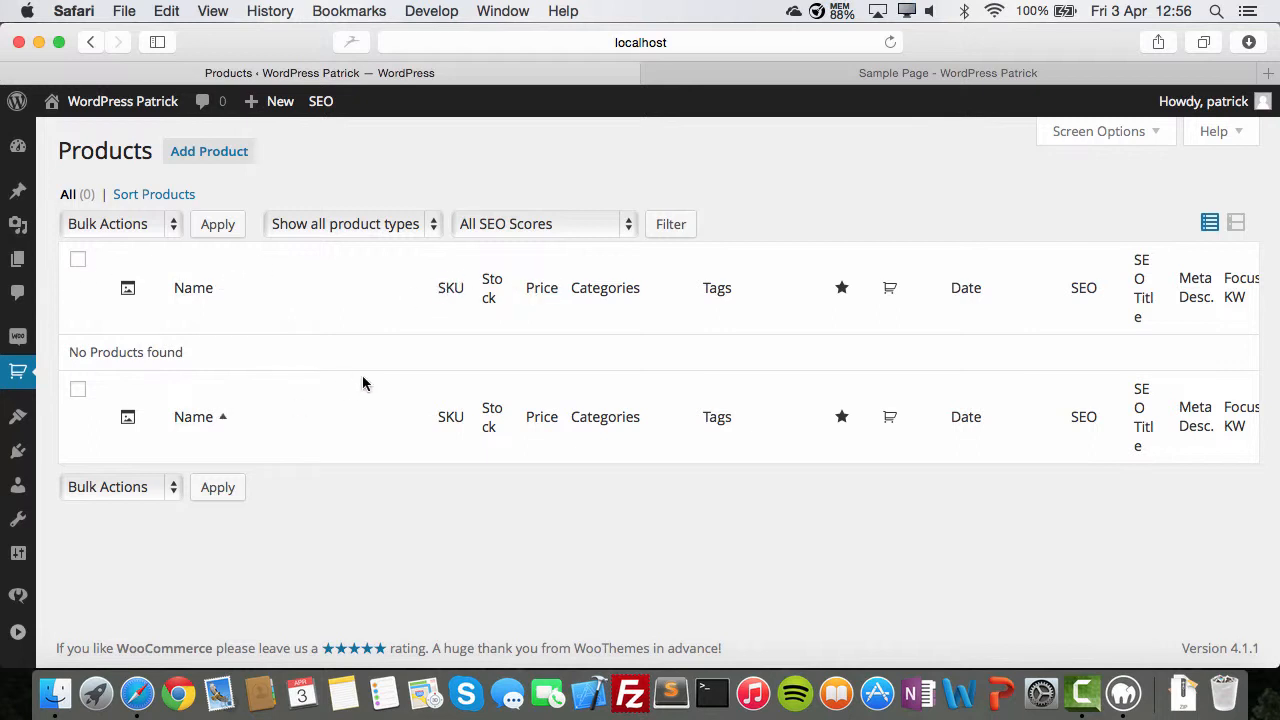
mouse_move(208, 152)
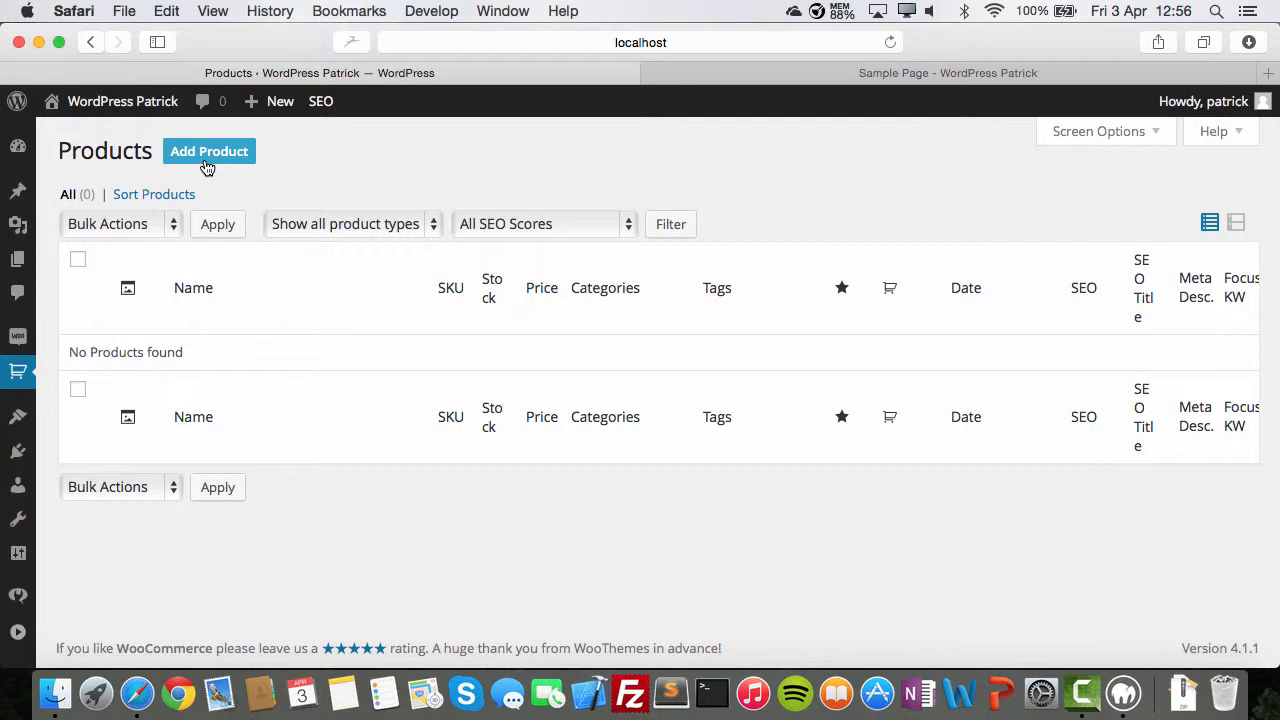
mouse_move(760, 352)
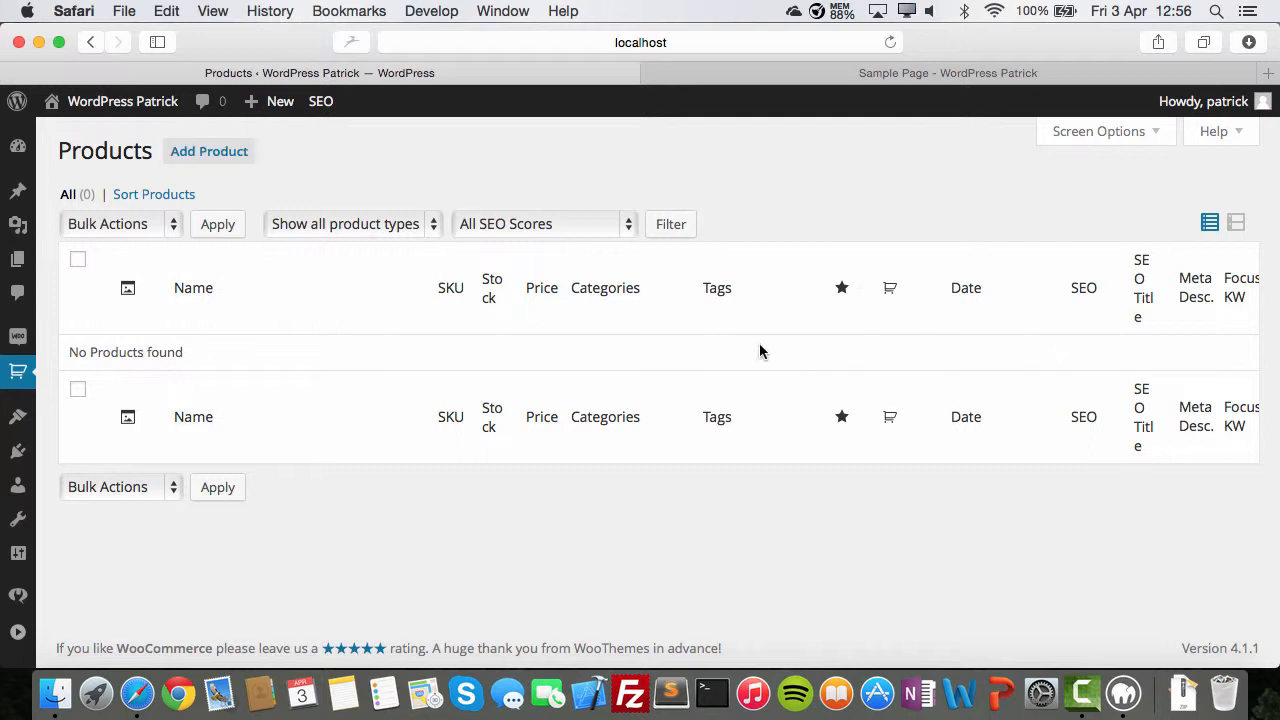
mouse_move(452, 298)
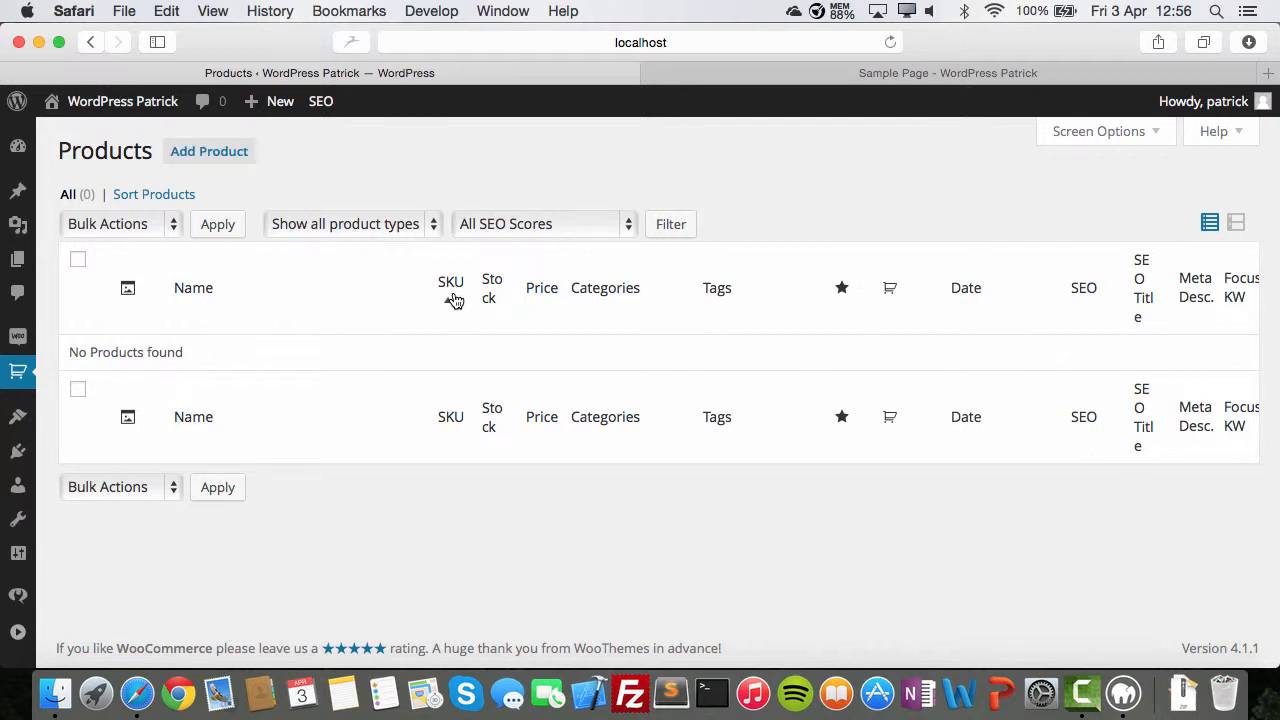
mouse_move(536, 376)
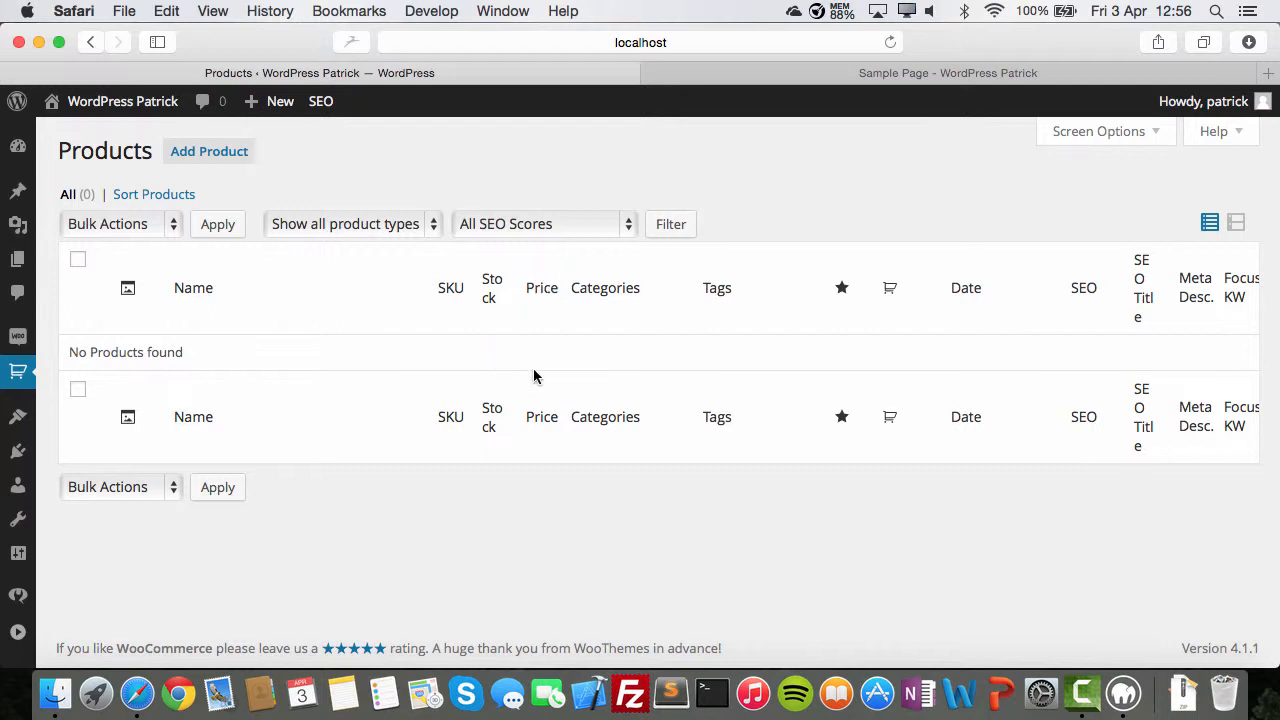
mouse_move(700, 388)
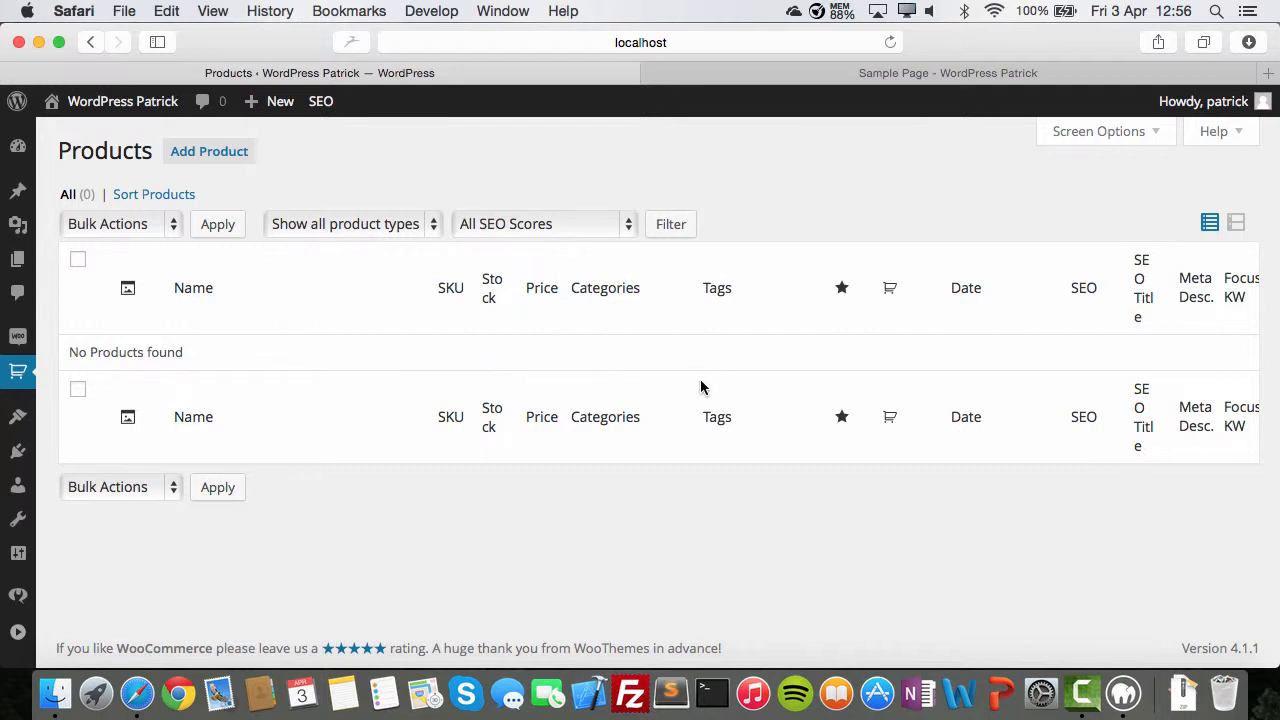
mouse_move(726, 348)
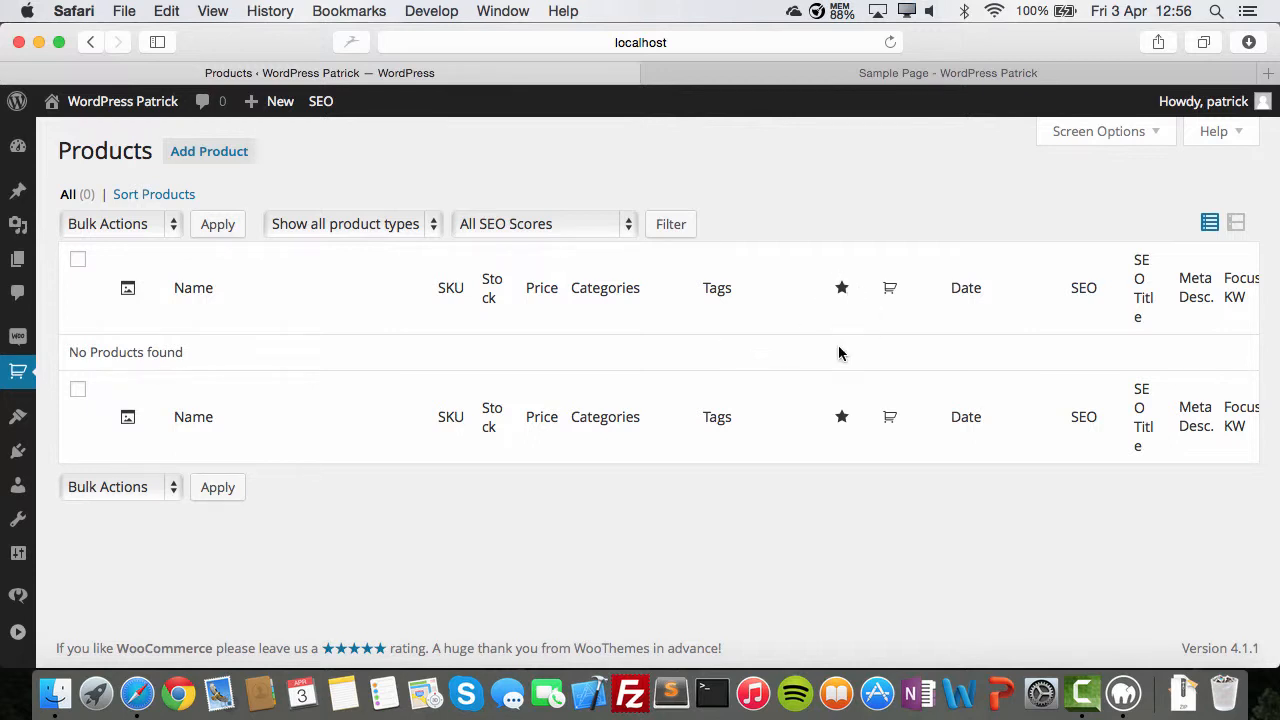
mouse_move(844, 360)
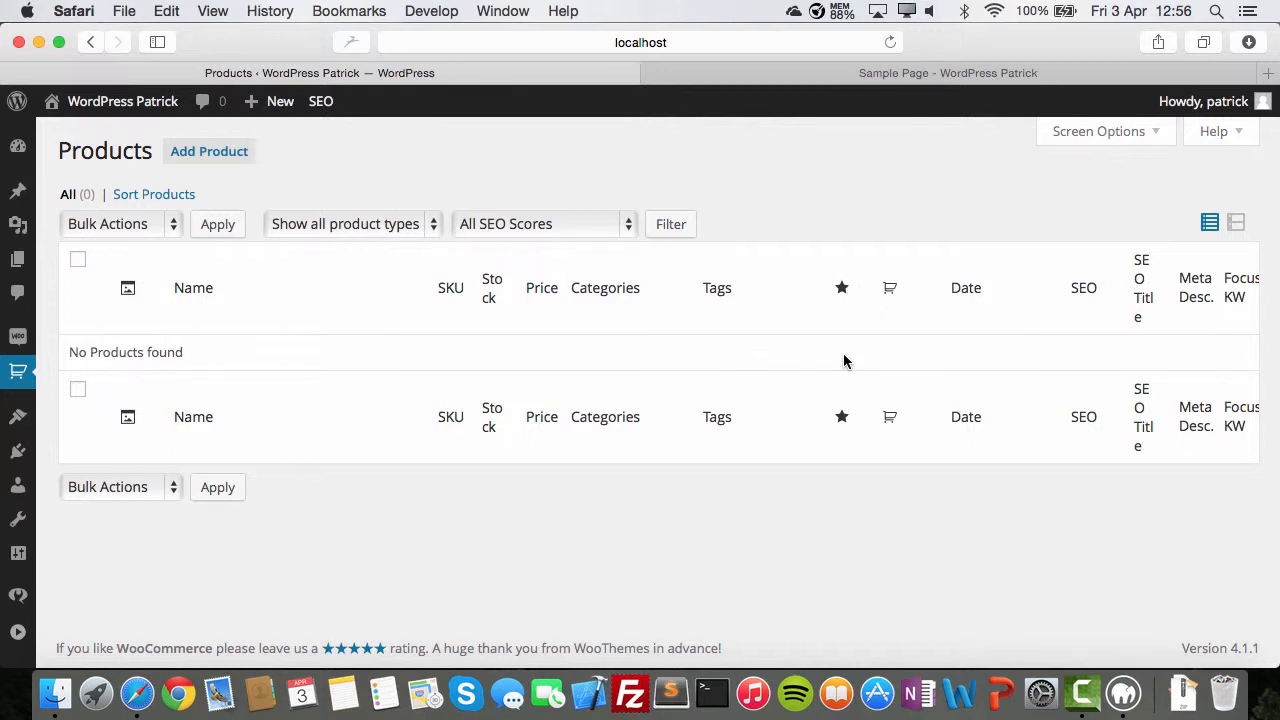
mouse_move(844, 356)
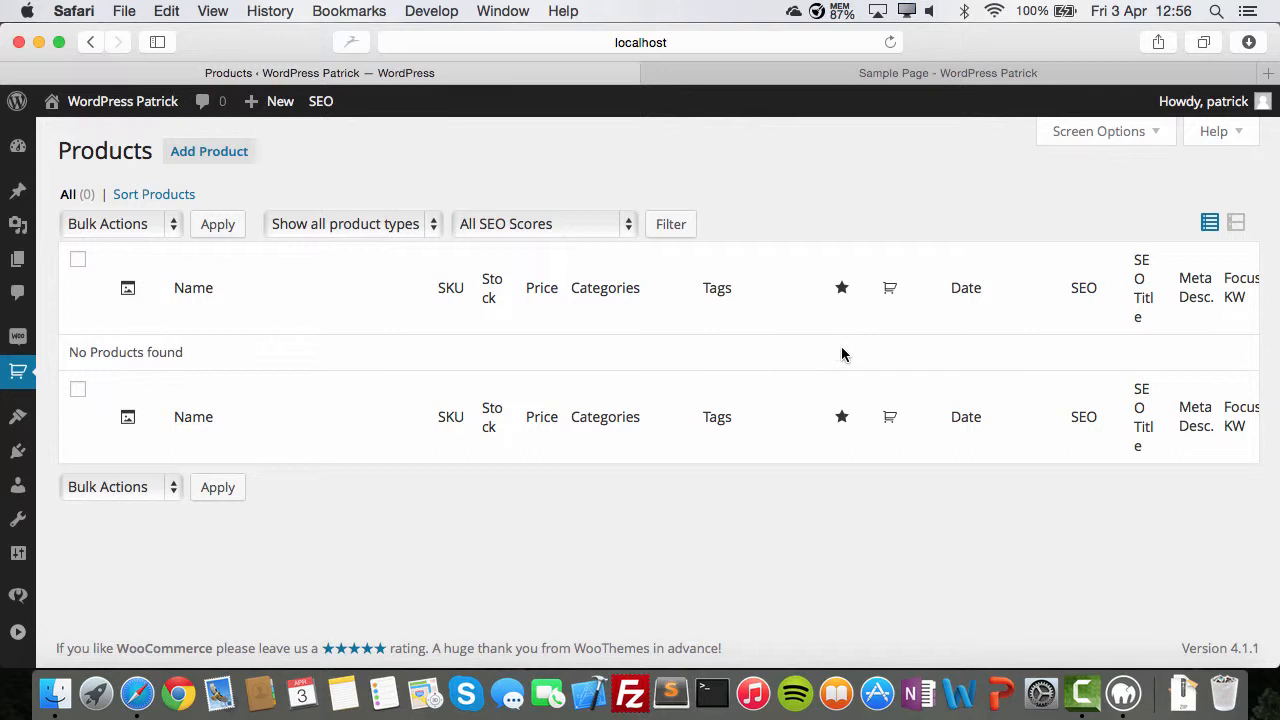
mouse_move(850, 358)
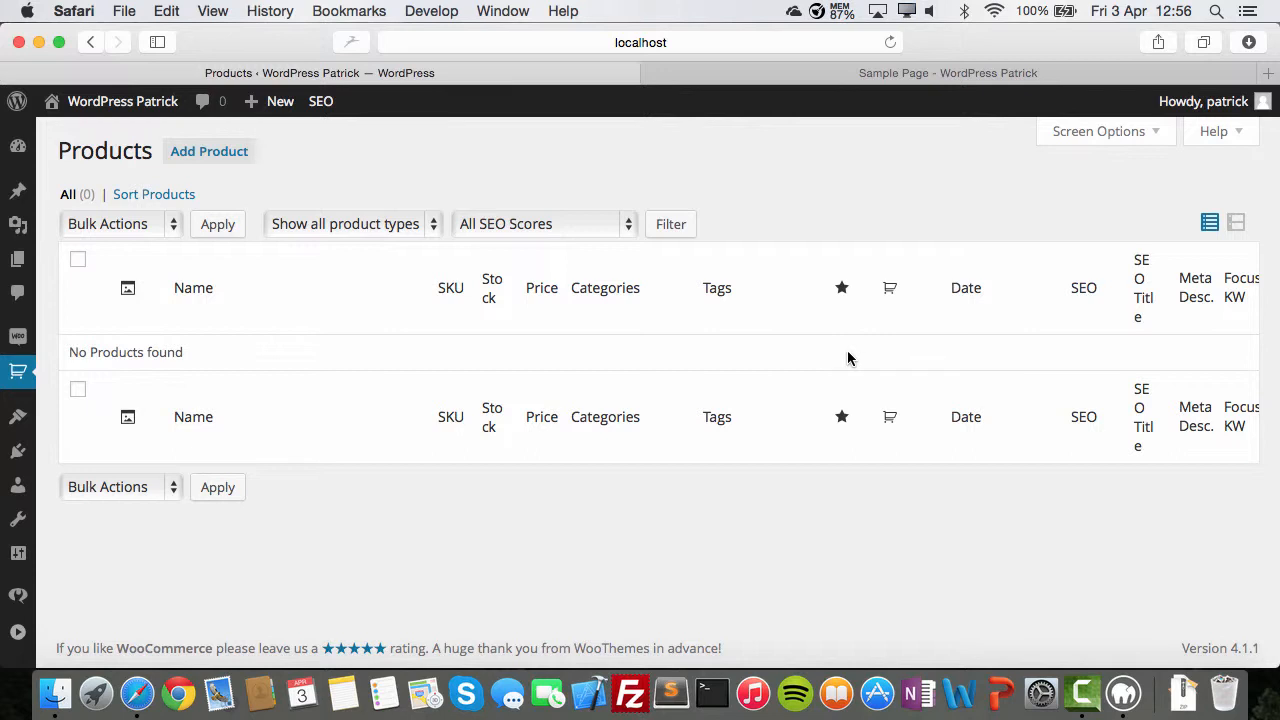
mouse_move(848, 358)
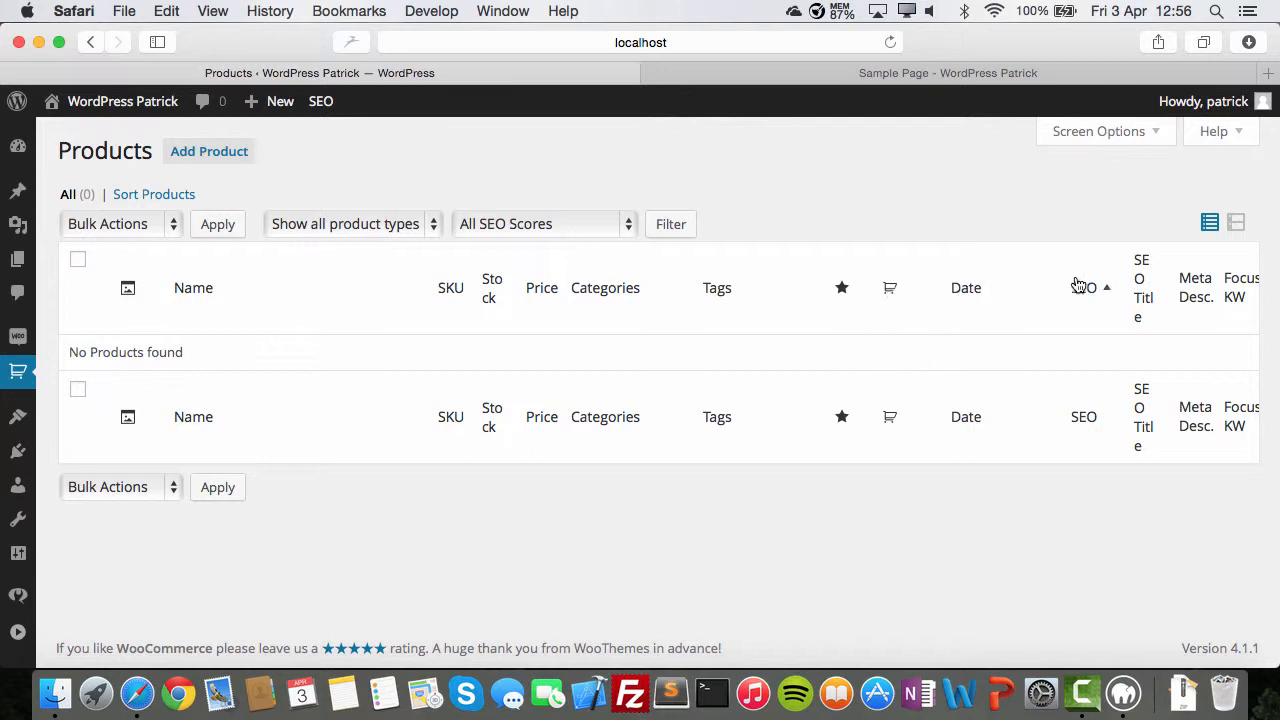
mouse_move(1096, 300)
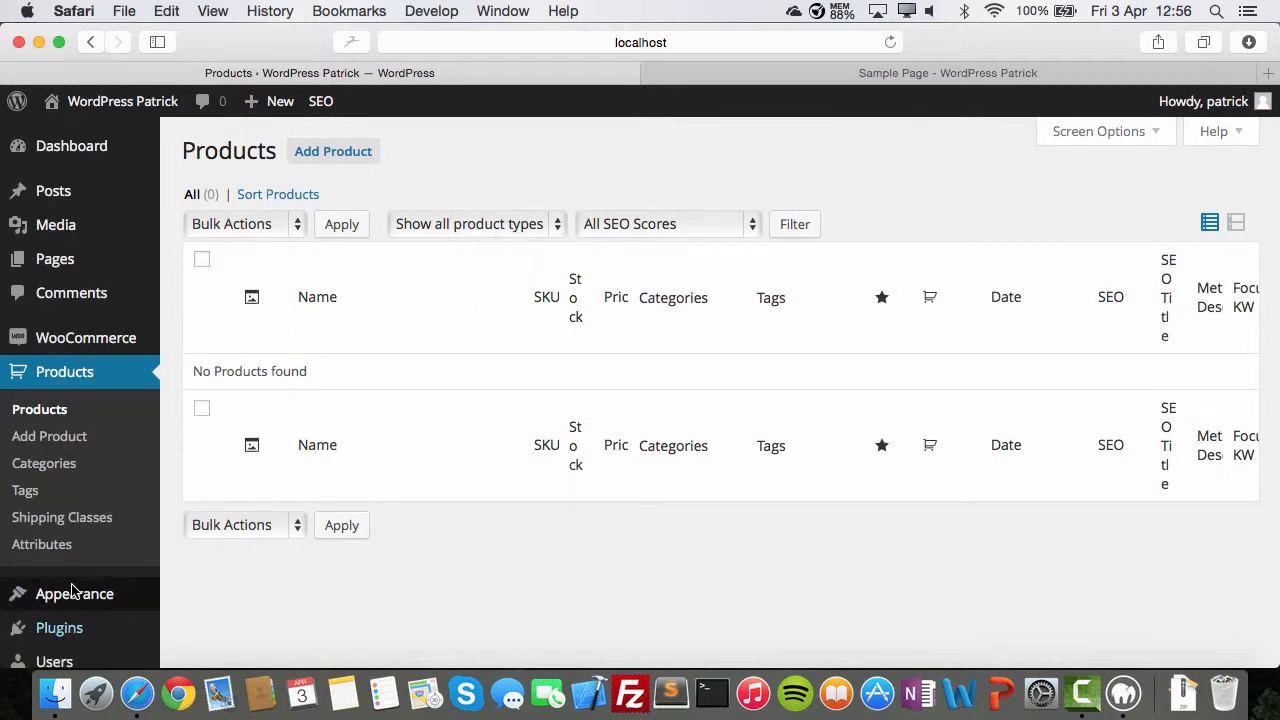
mouse_move(52, 588)
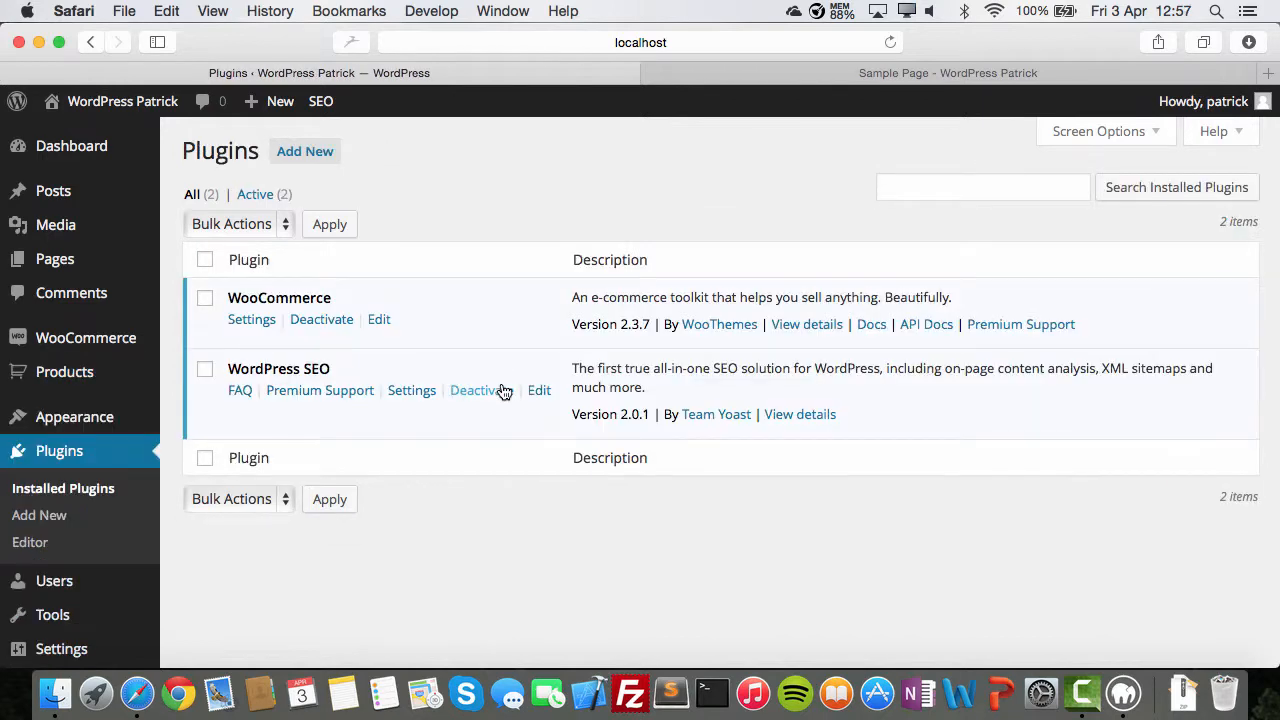
mouse_move(482, 390)
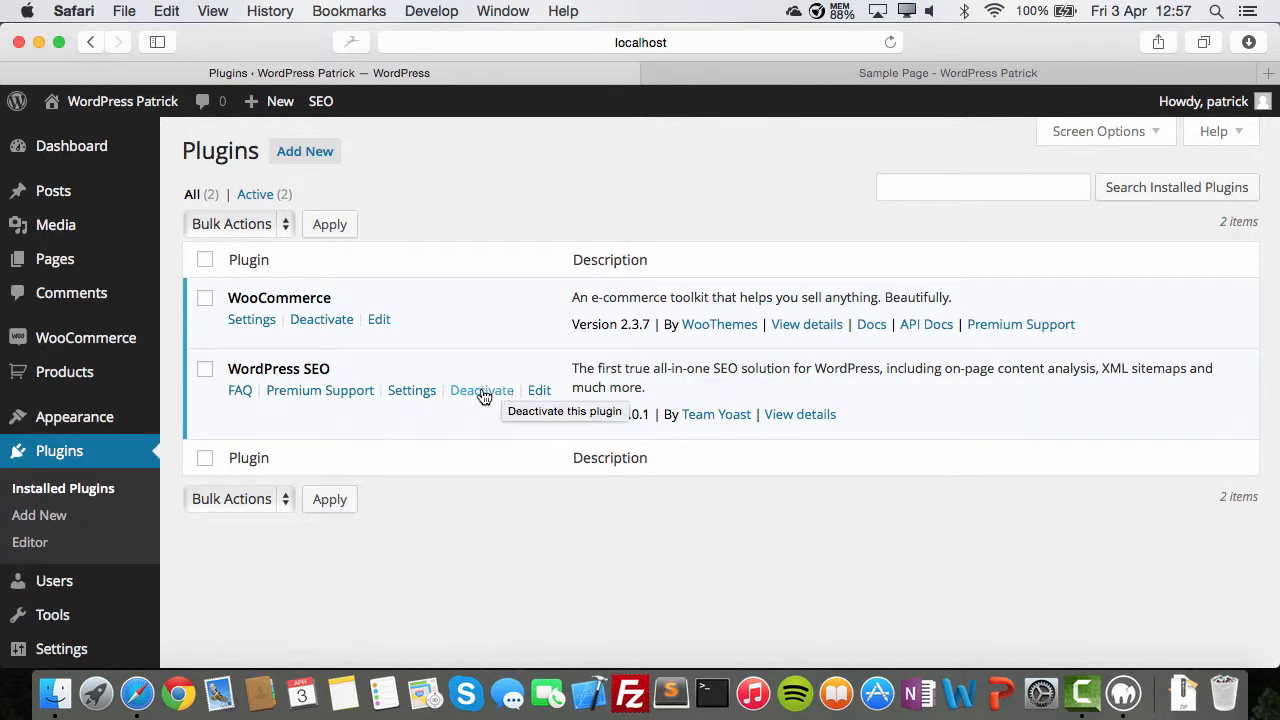
Deactivate the WordPress SEO plugin from the installed plugins list
left_click(480, 390)
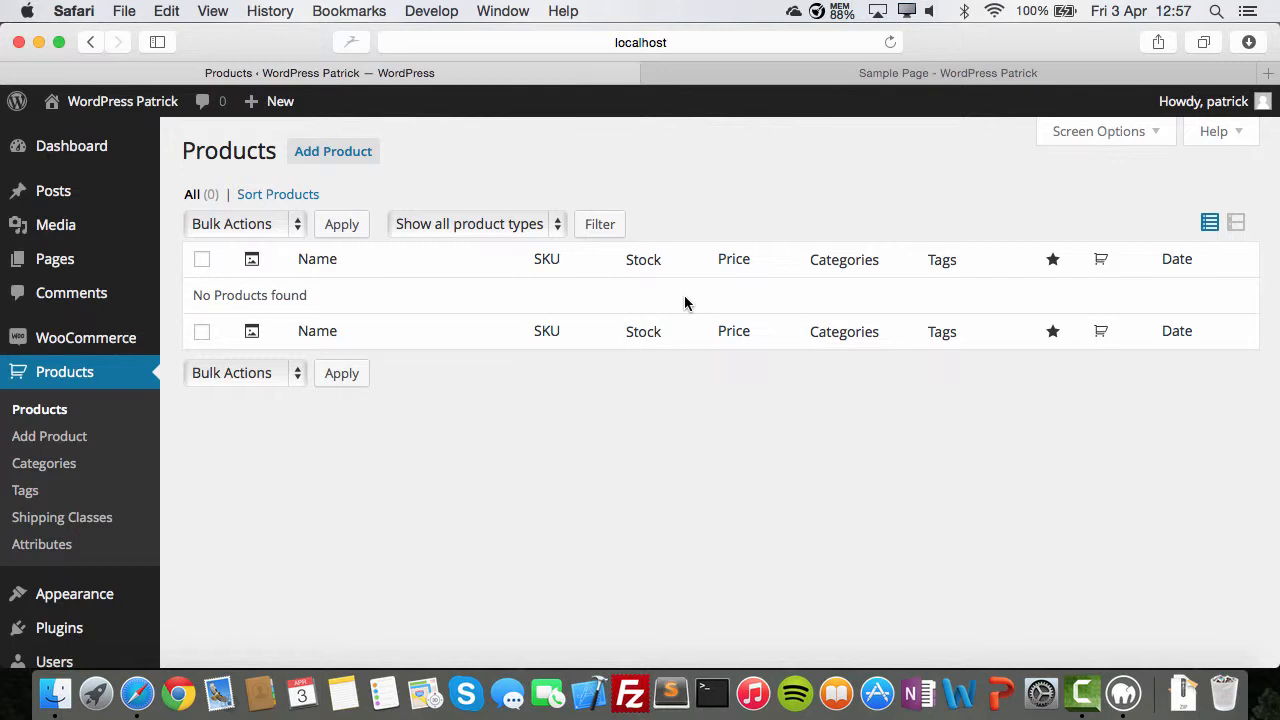
mouse_move(390, 444)
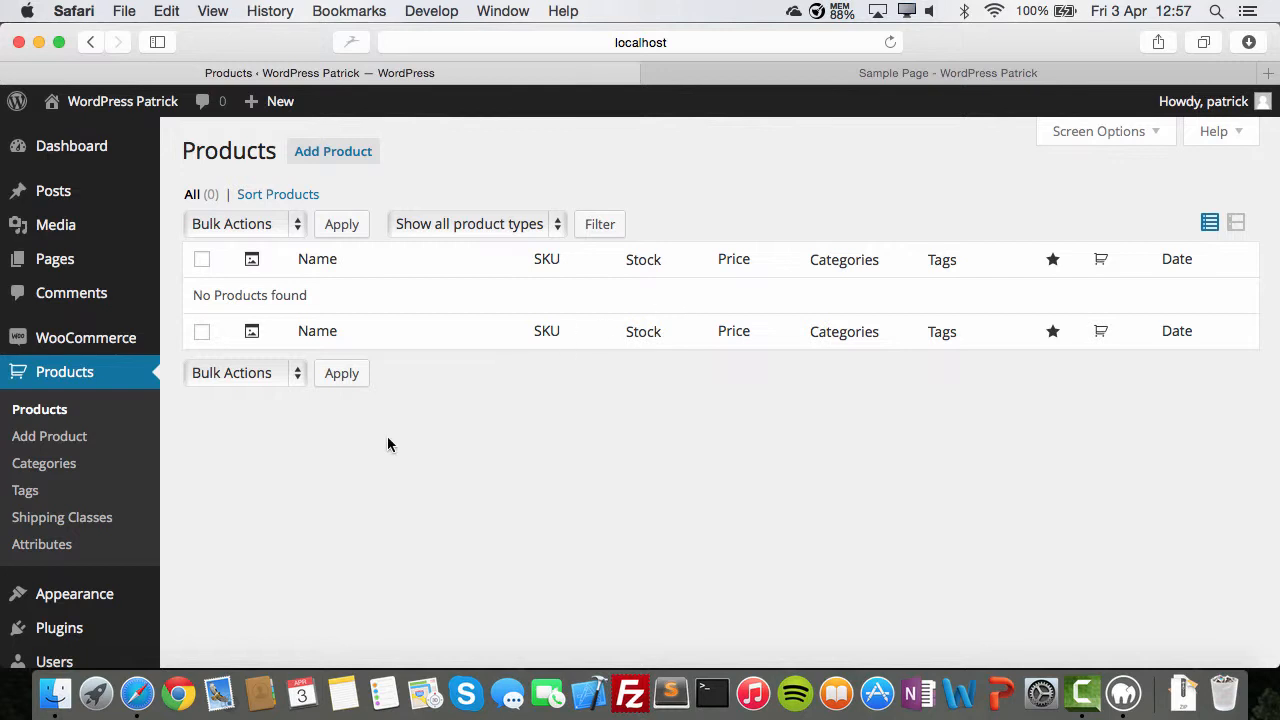